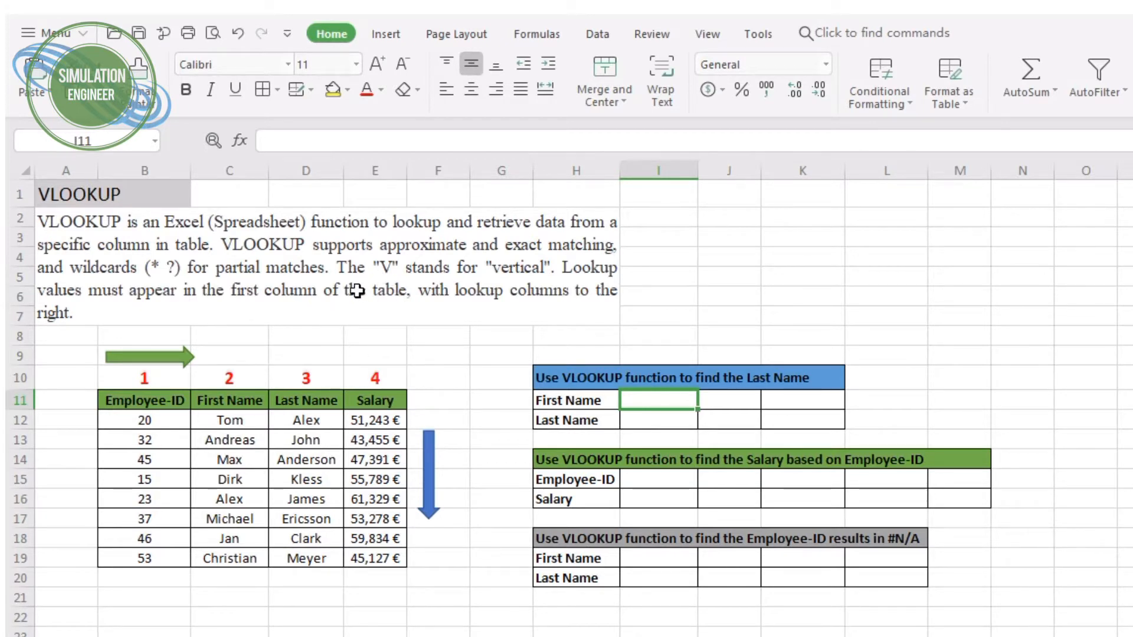
mouse_move(135, 365)
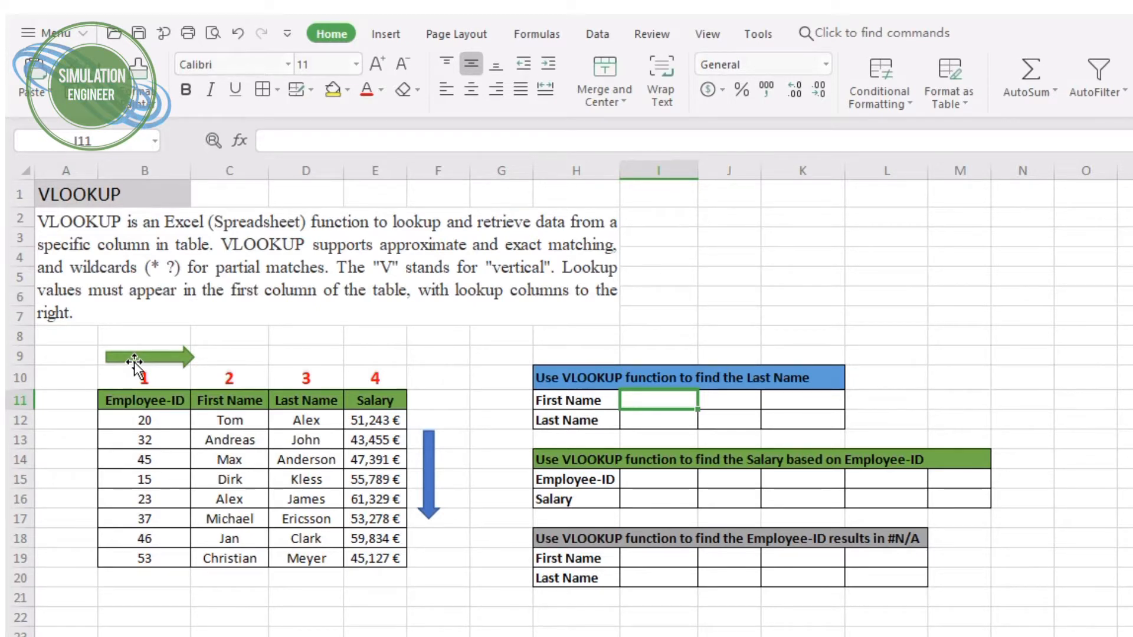
mouse_move(192, 330)
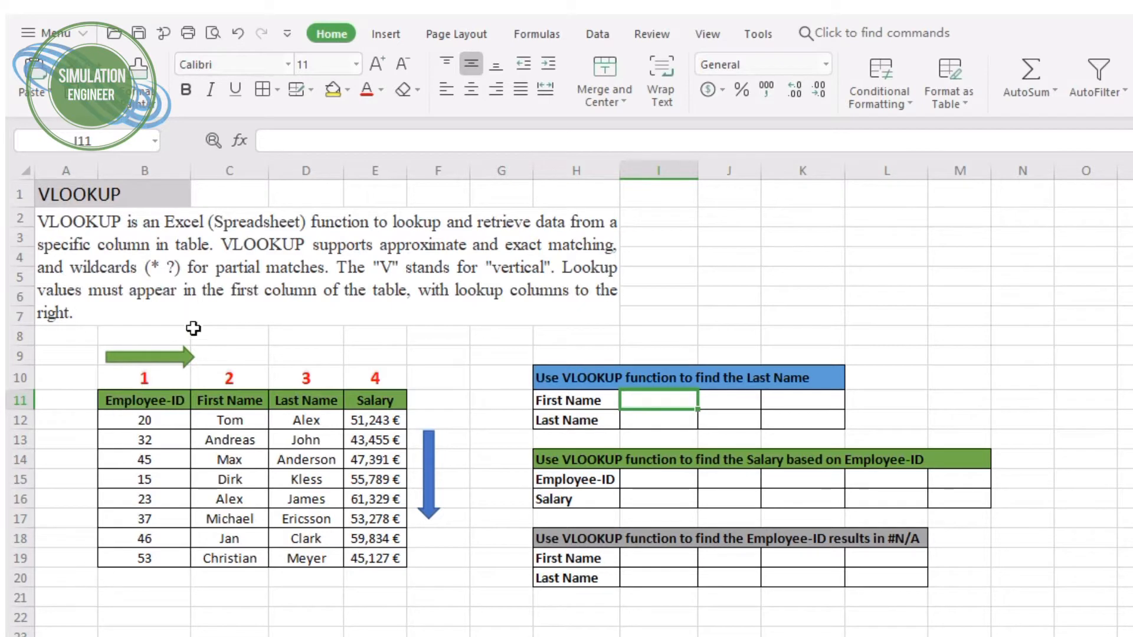
mouse_move(206, 452)
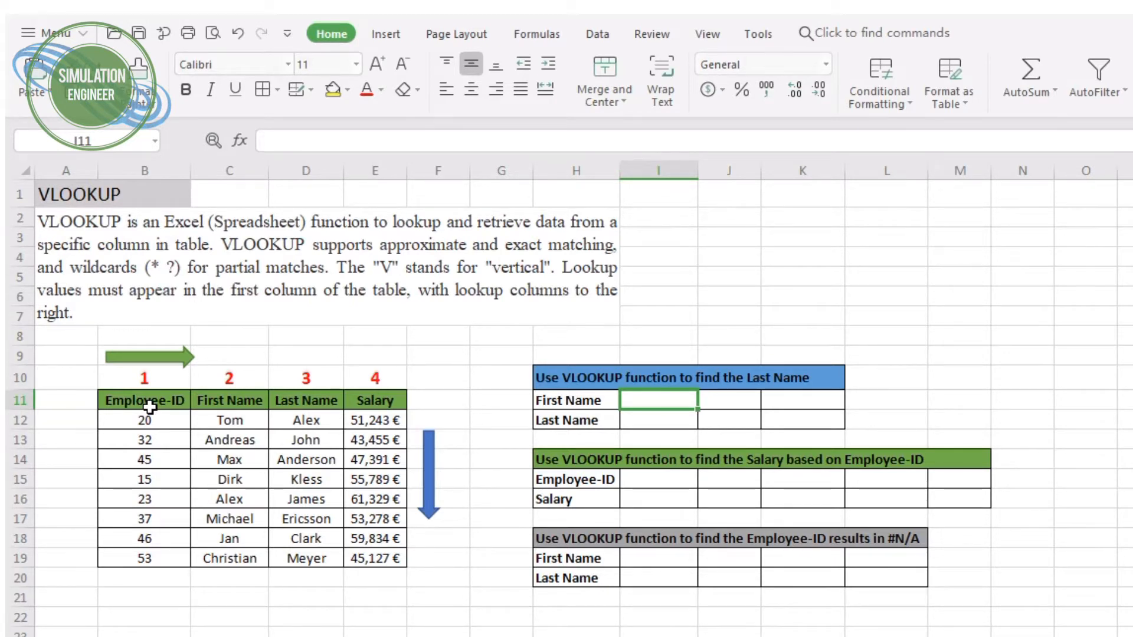
mouse_move(755, 474)
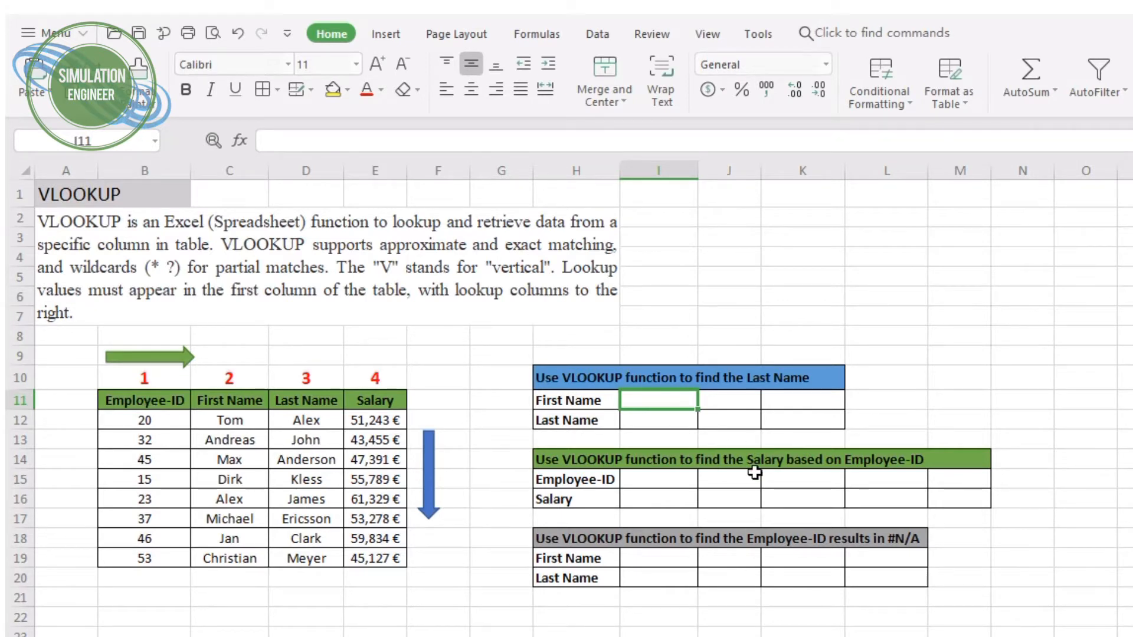
mouse_move(300, 420)
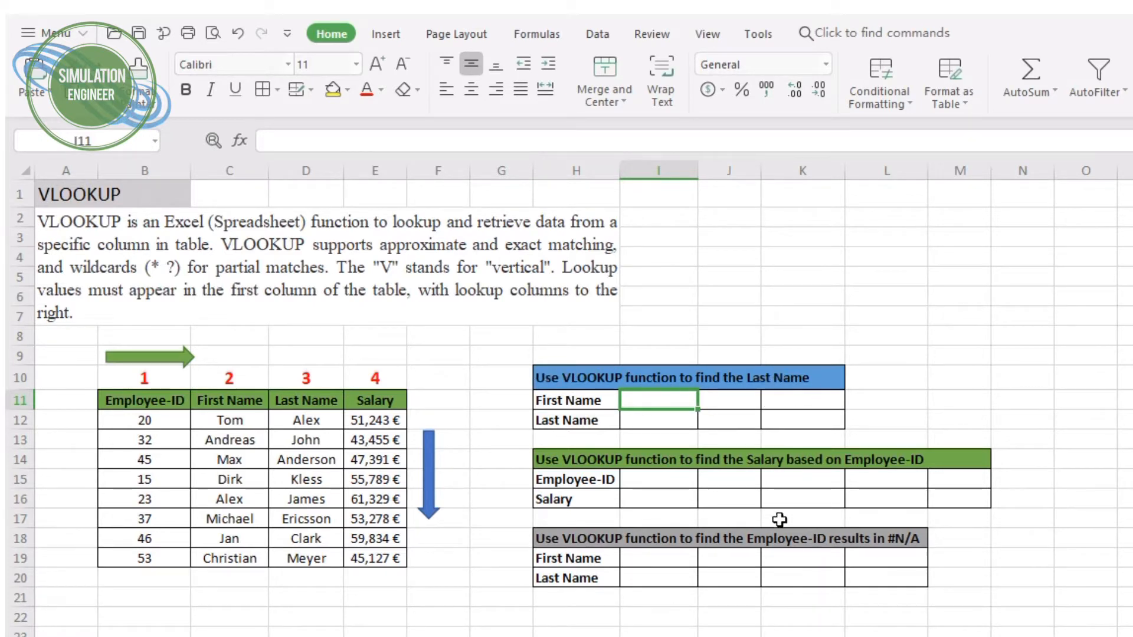
mouse_move(562, 381)
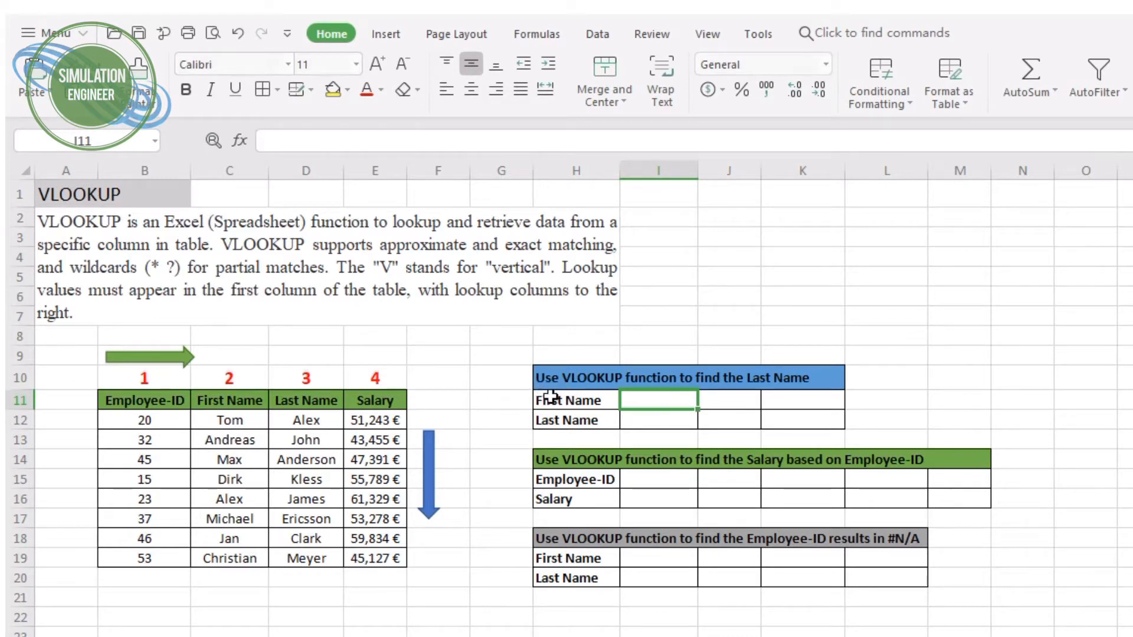
mouse_move(799, 390)
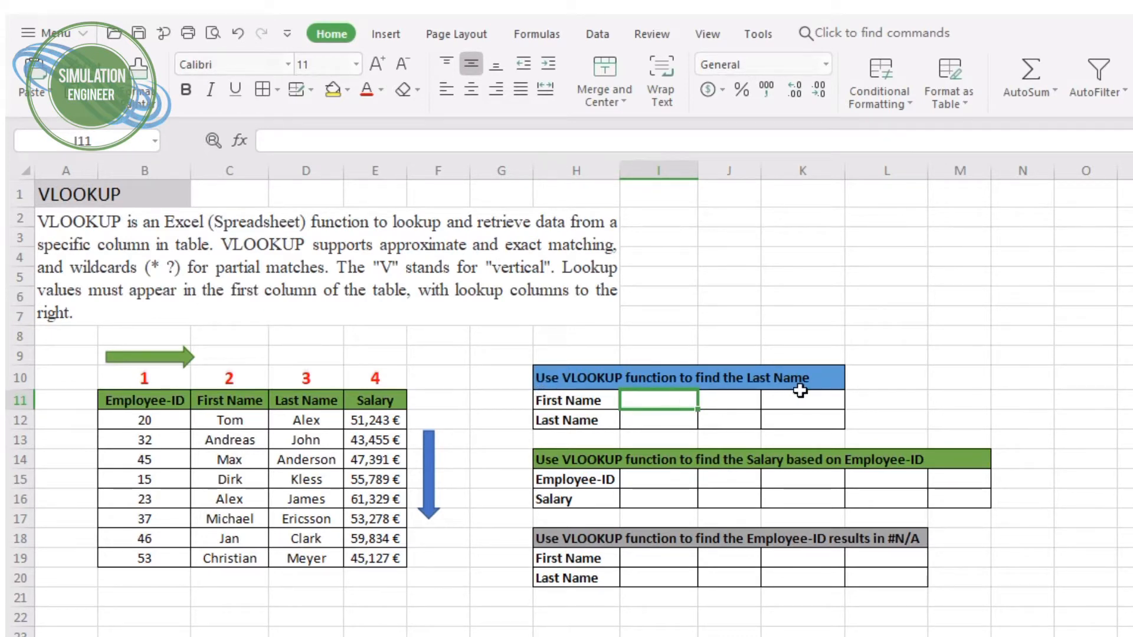
mouse_move(603, 406)
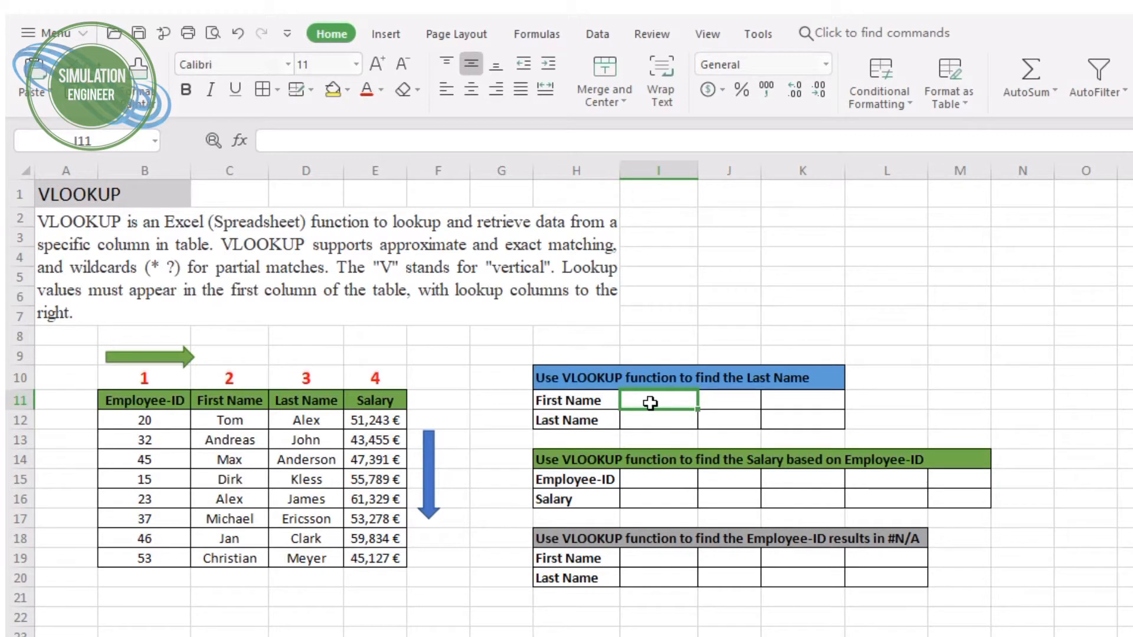
- Enter Tom in I11 and begin =VLOOKUP(I11, in the Last Name cell I12
text(Tom)
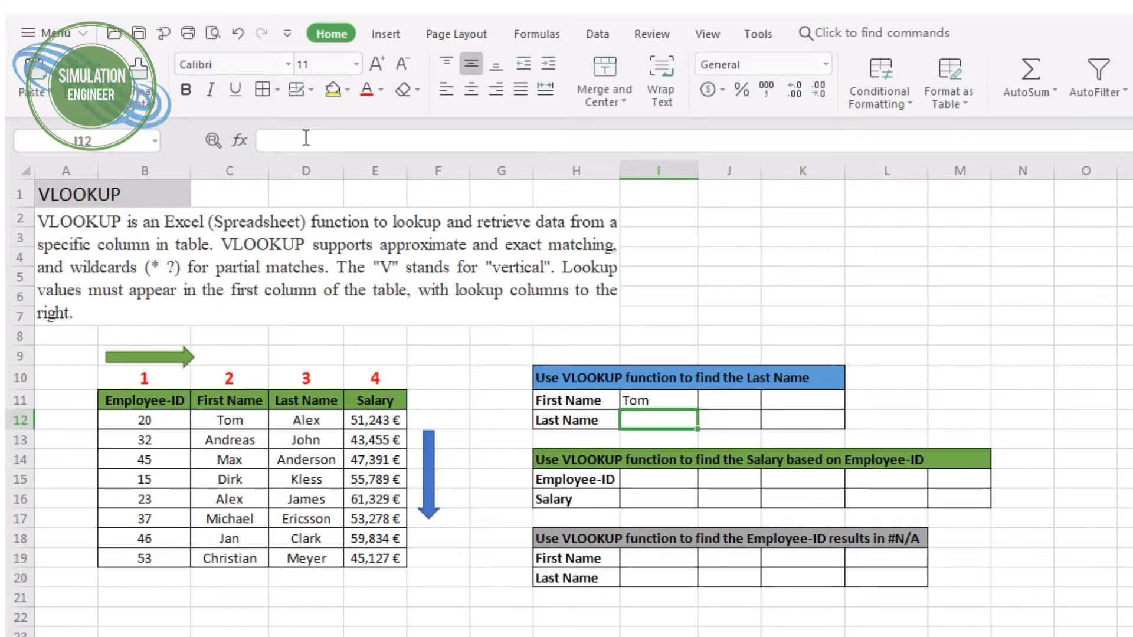
text(=)
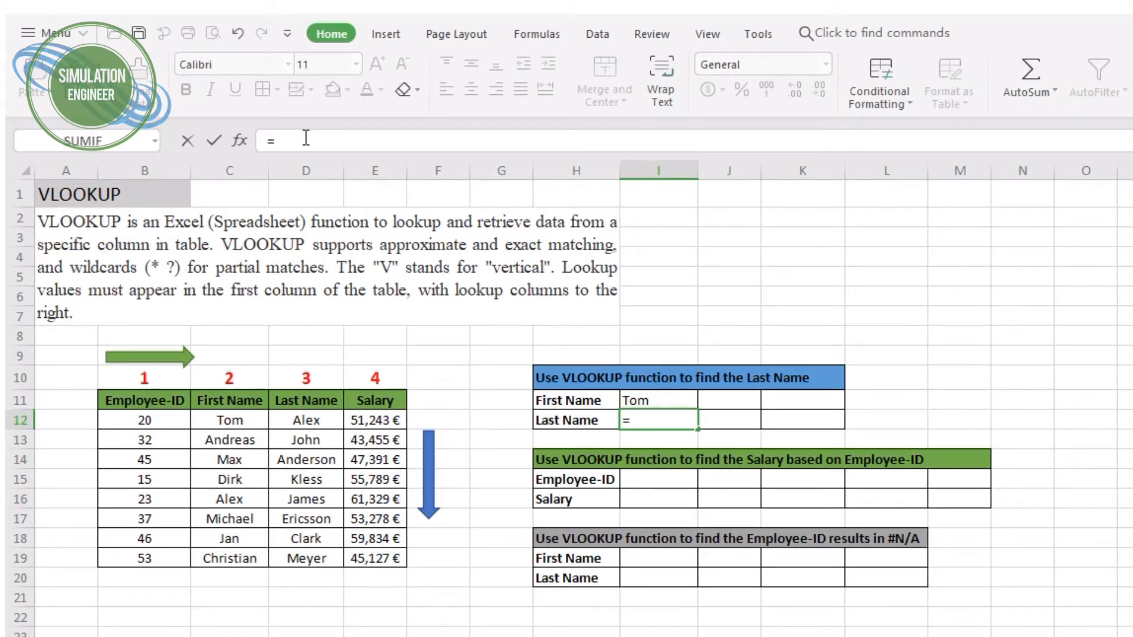
text(VL)
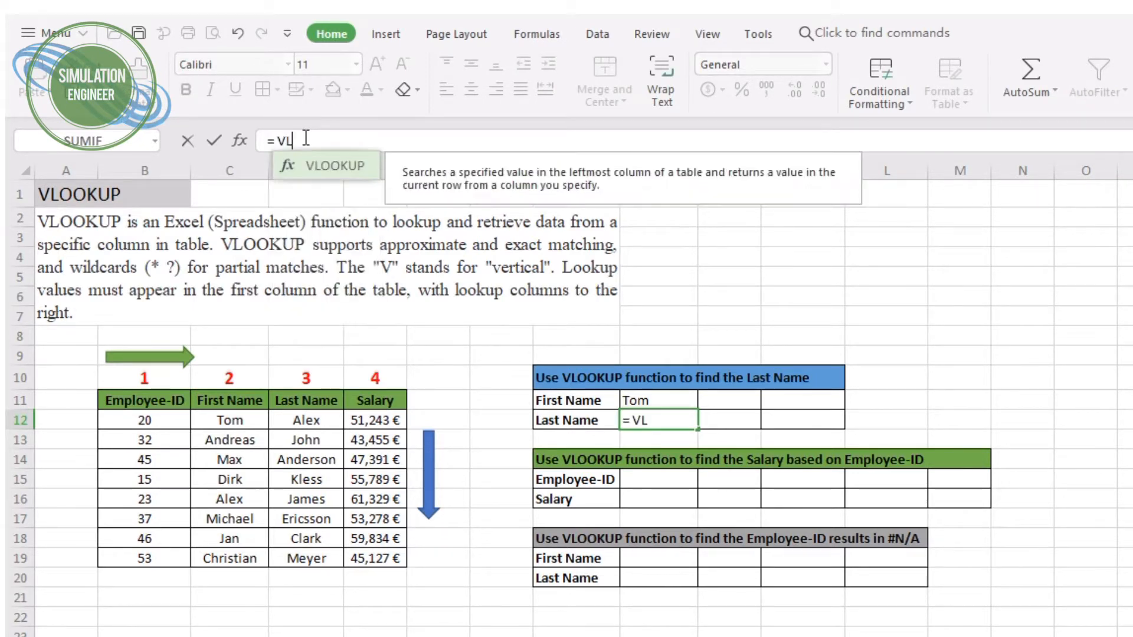
text(OOKUP()
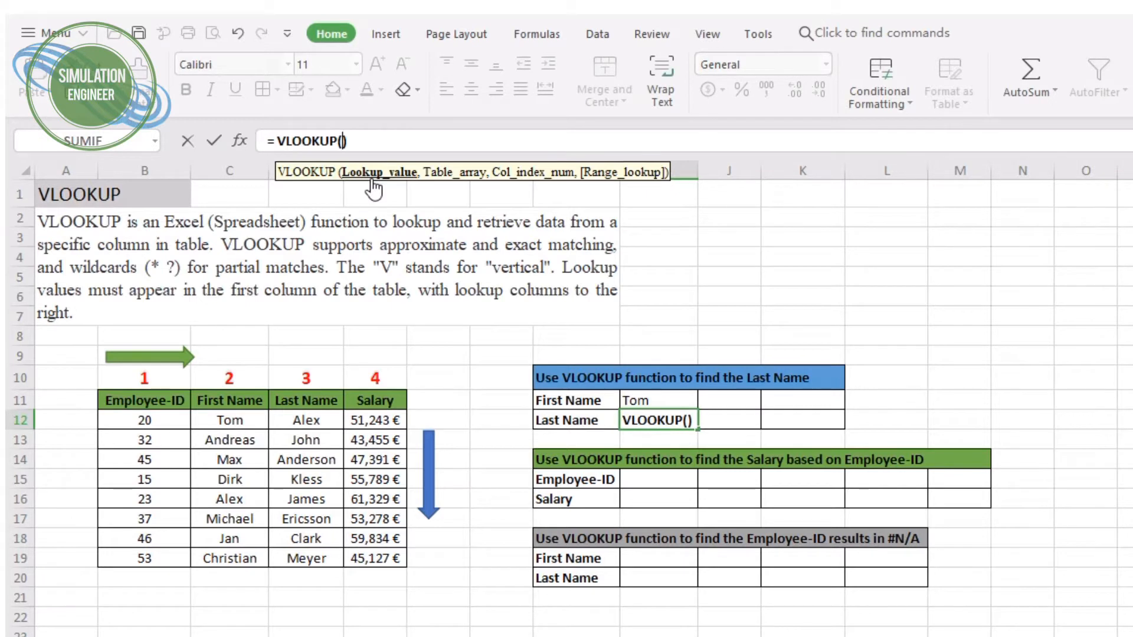
click(642, 400)
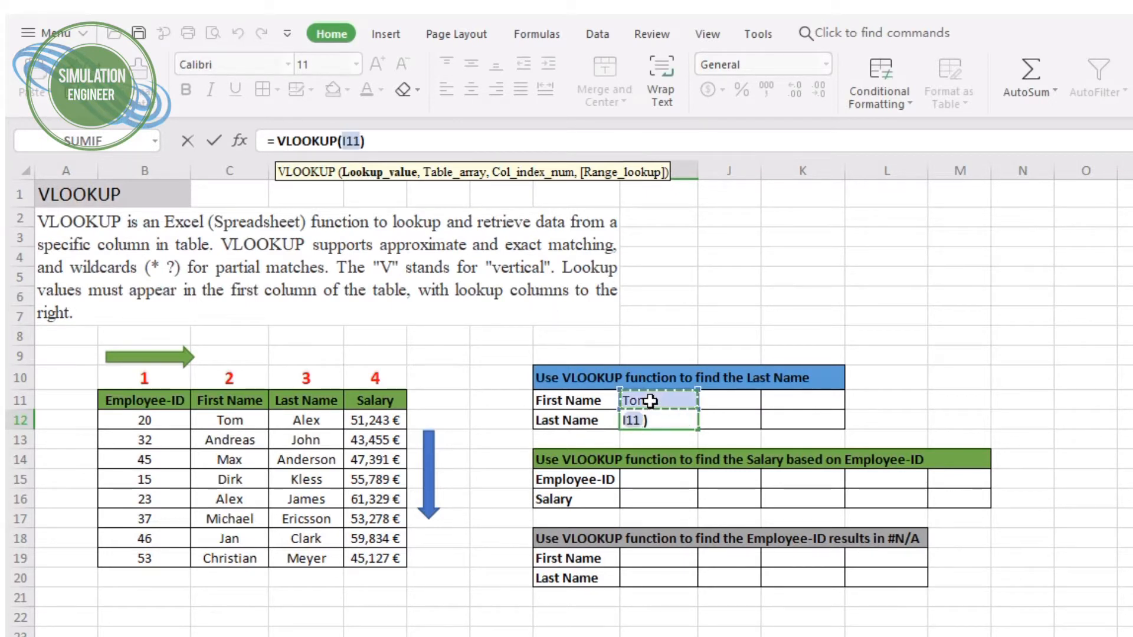
click(657, 400)
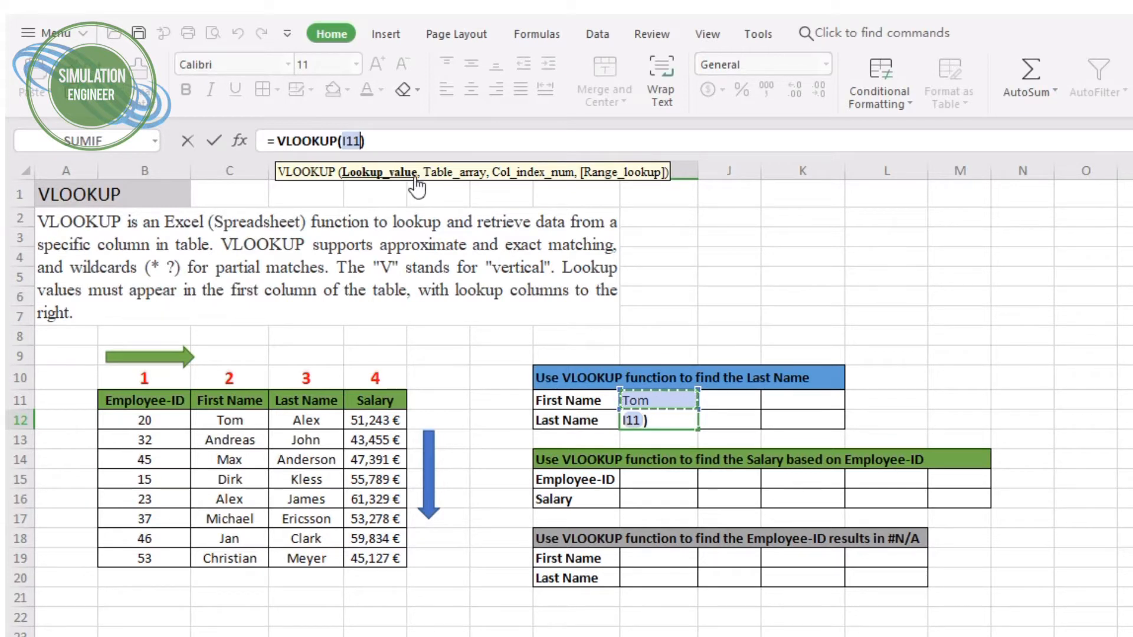
text(,)
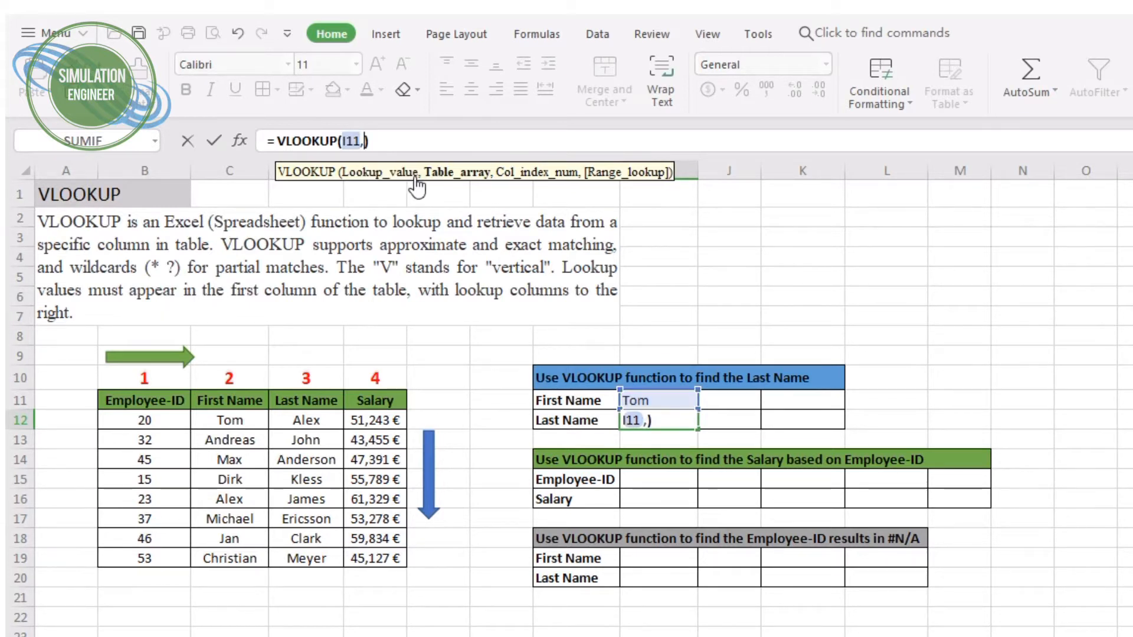
mouse_move(233, 426)
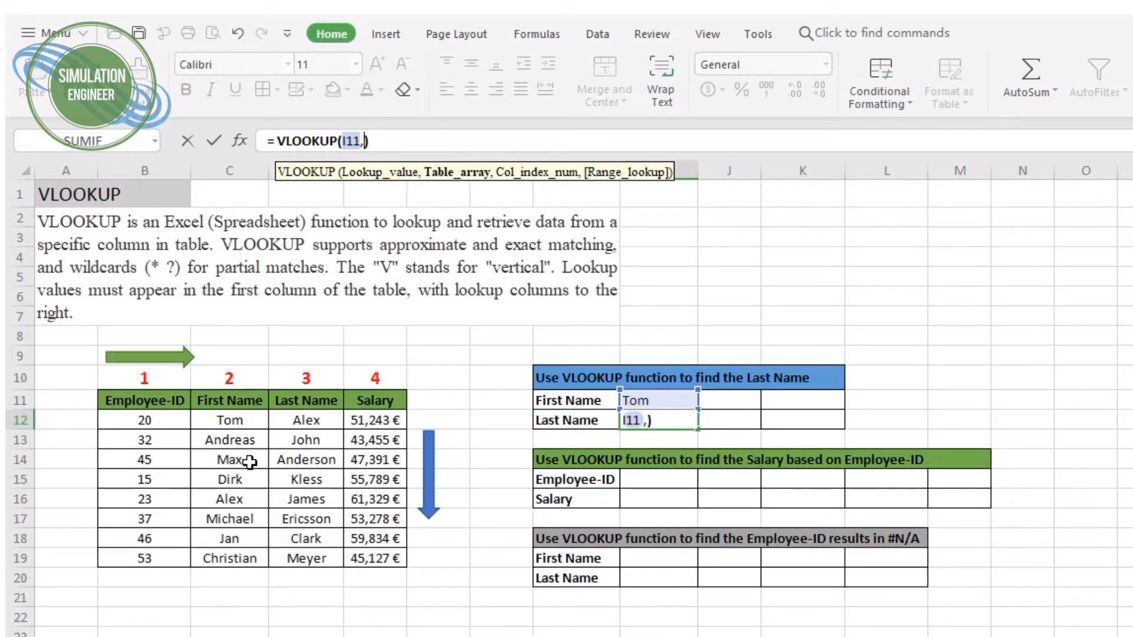
mouse_move(244, 441)
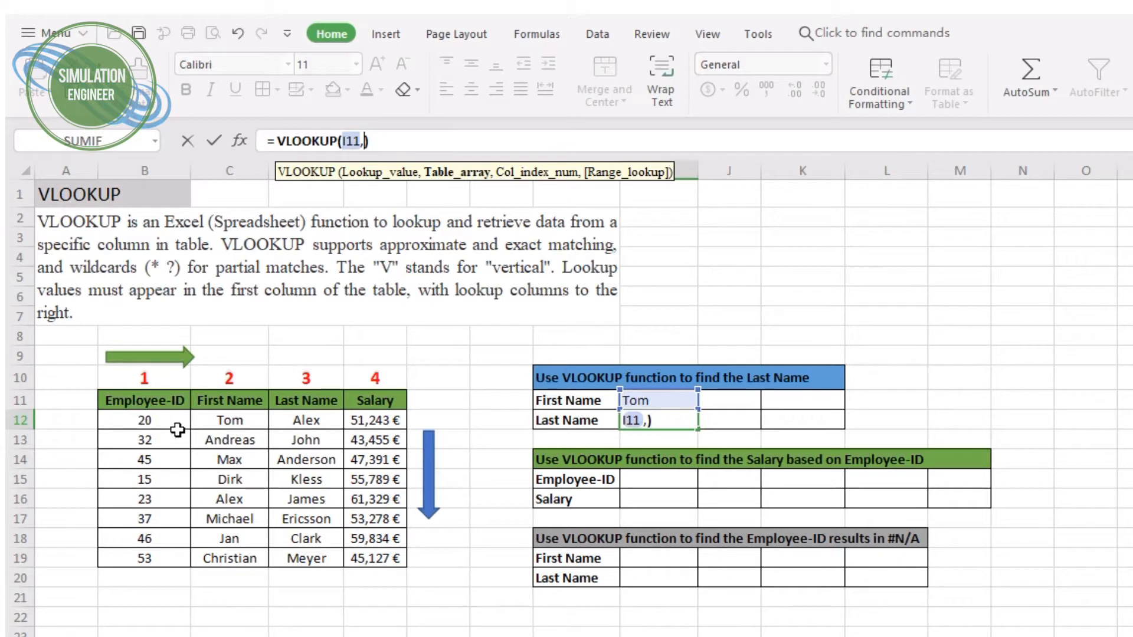
mouse_move(232, 416)
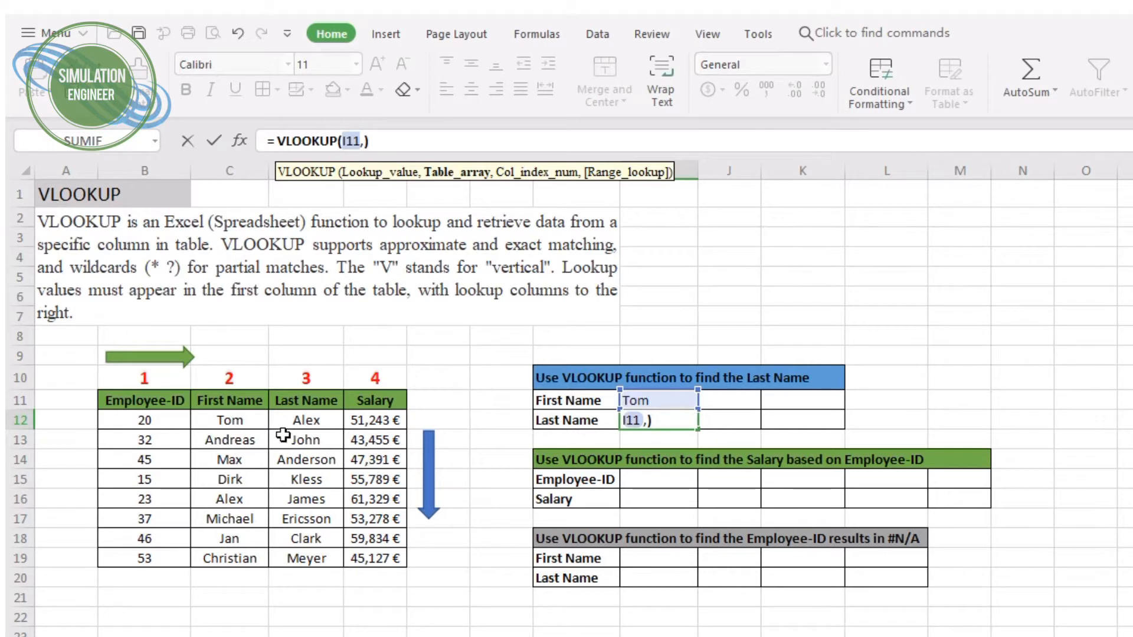
mouse_move(222, 420)
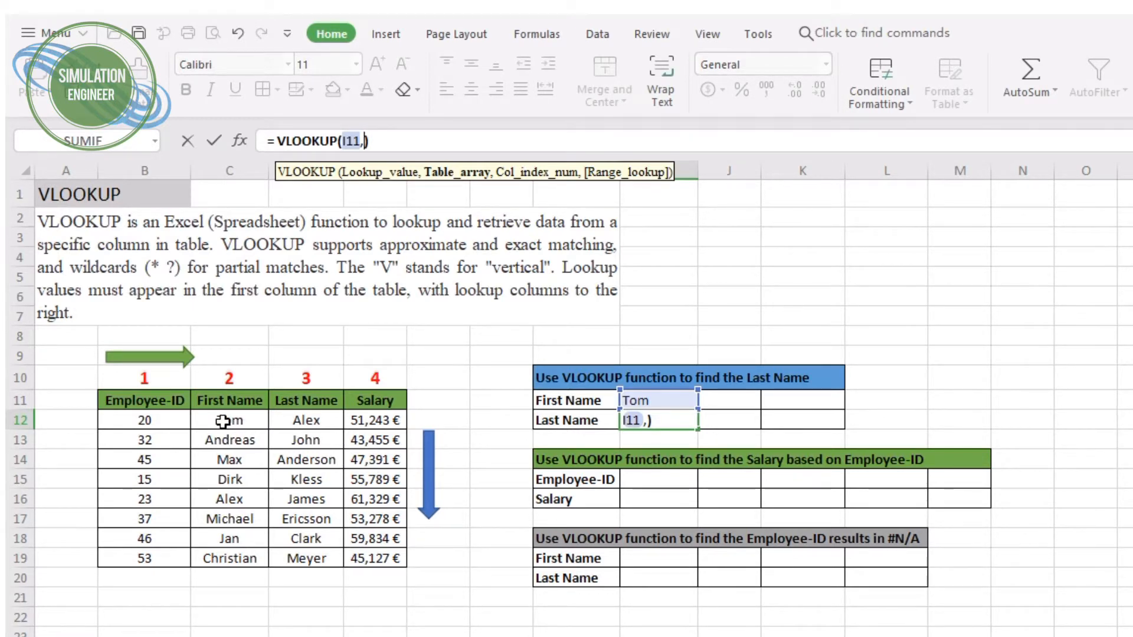
- Complete =VLOOKUP(I11,C12:E19,2,FALSE) so the Last Name cell returns Alex
drag(229, 420, 379, 559)
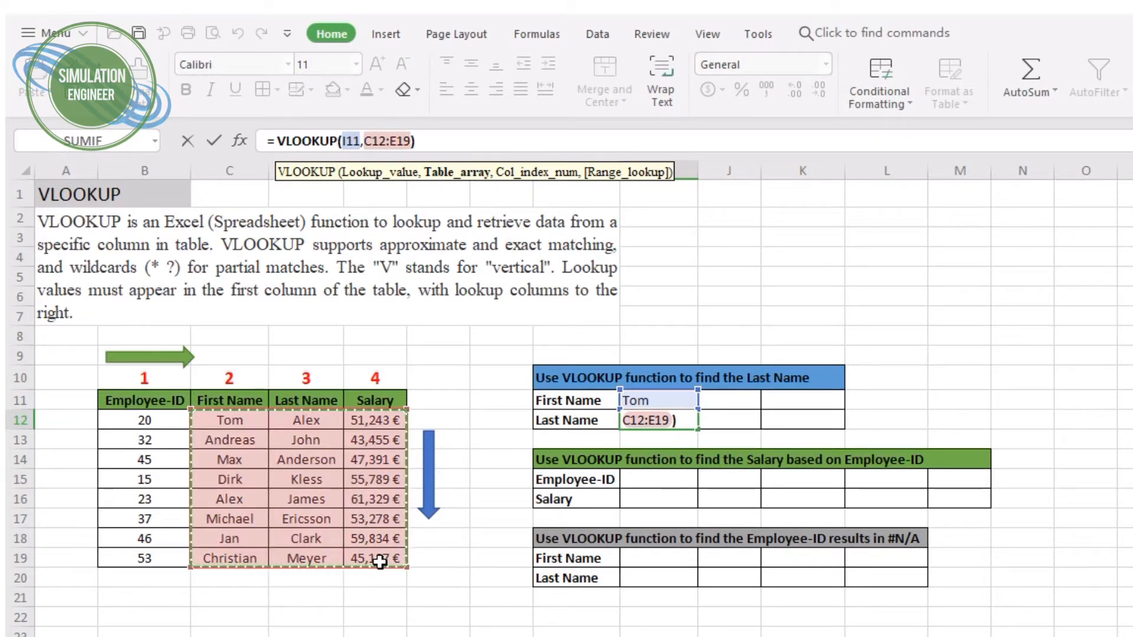
text(,)
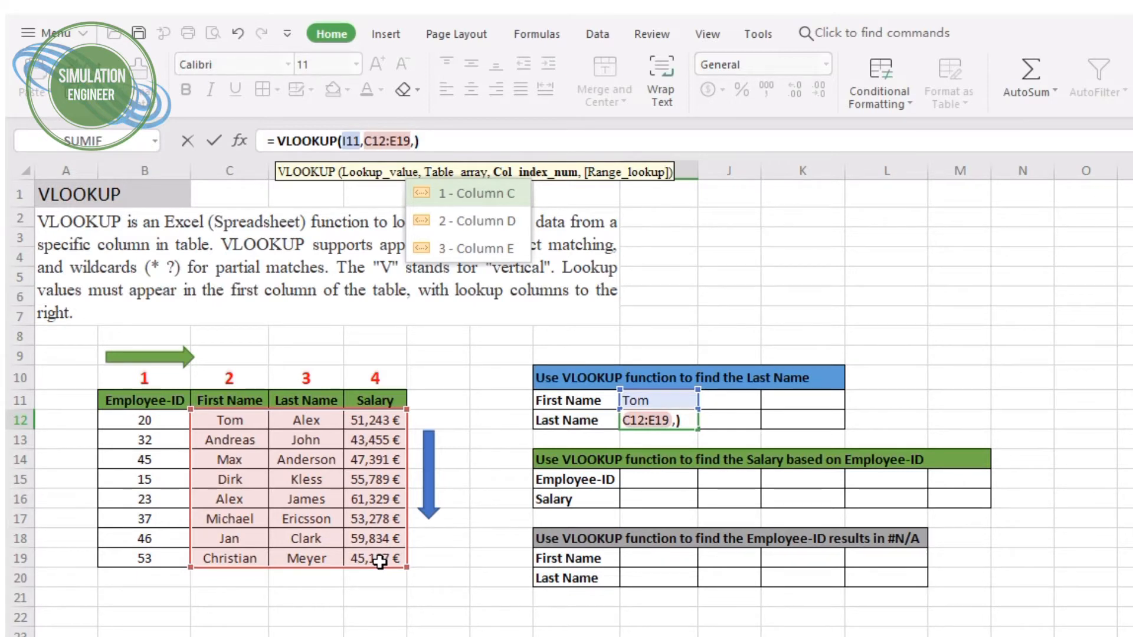
mouse_move(303, 378)
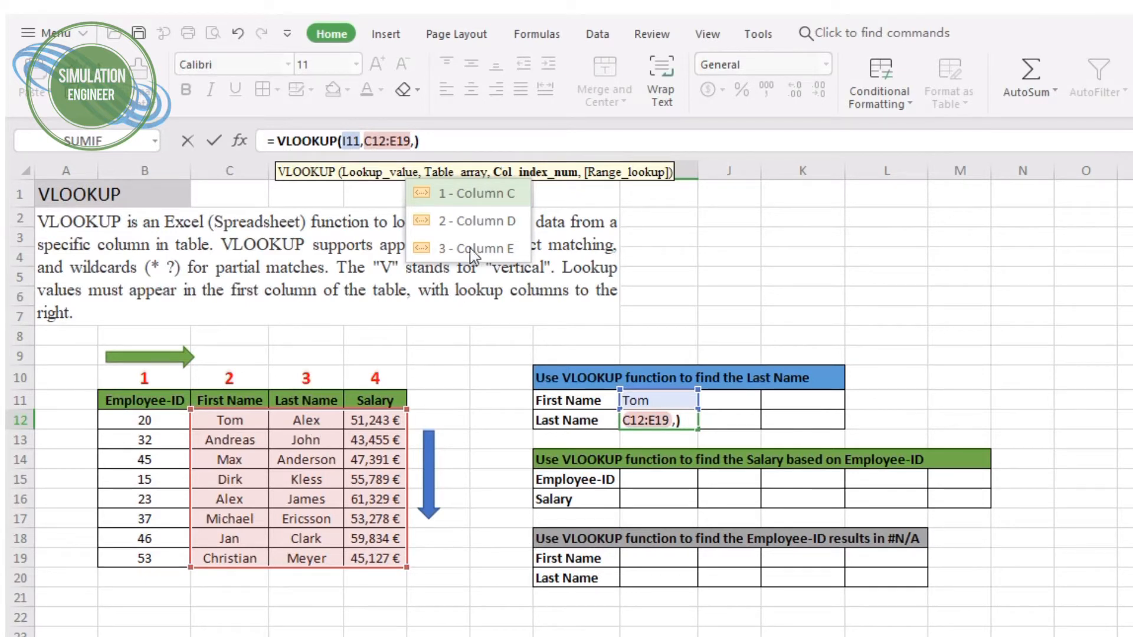
text(2)
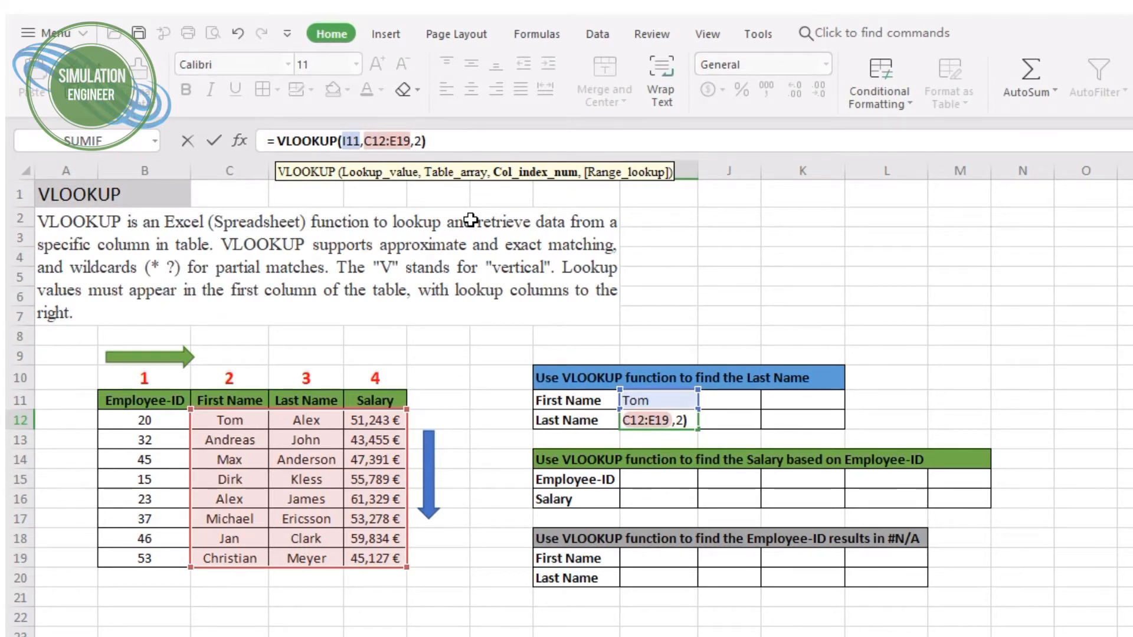
text(,)
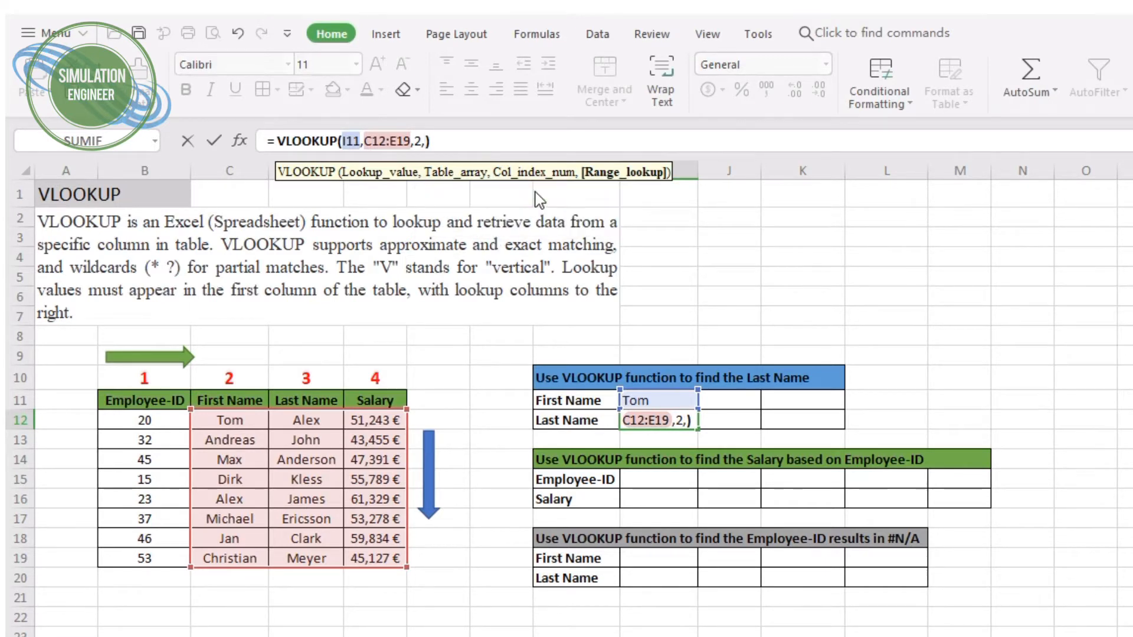
text(FALSE)
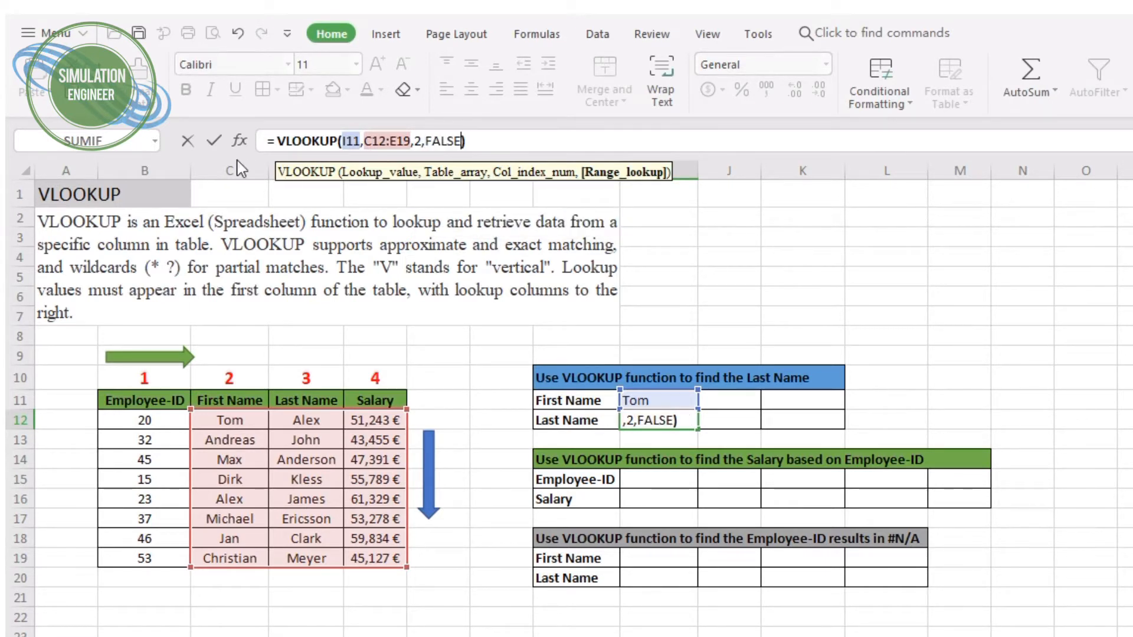
key(enter)
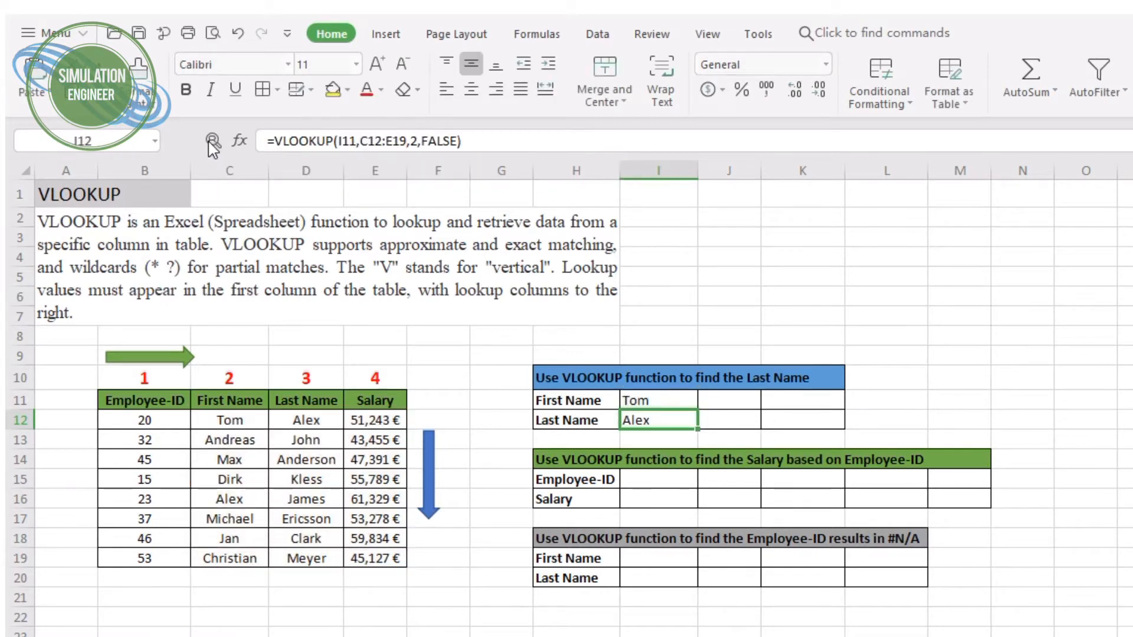
mouse_move(640, 398)
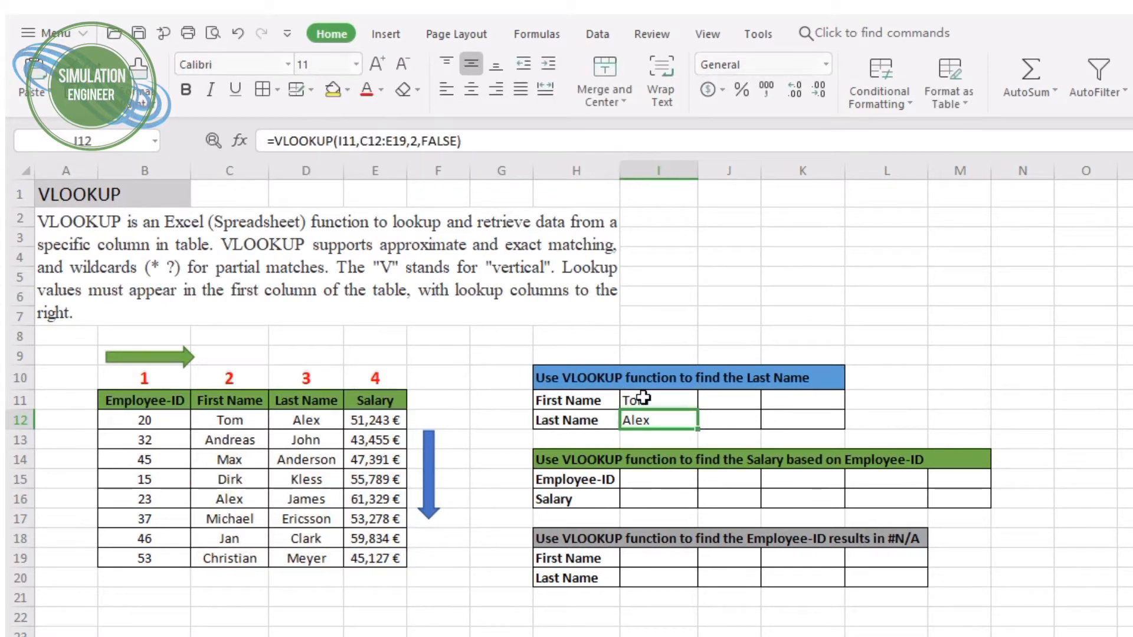
- Change the first name in I11 to Alex so the lookup returns James
click(657, 400)
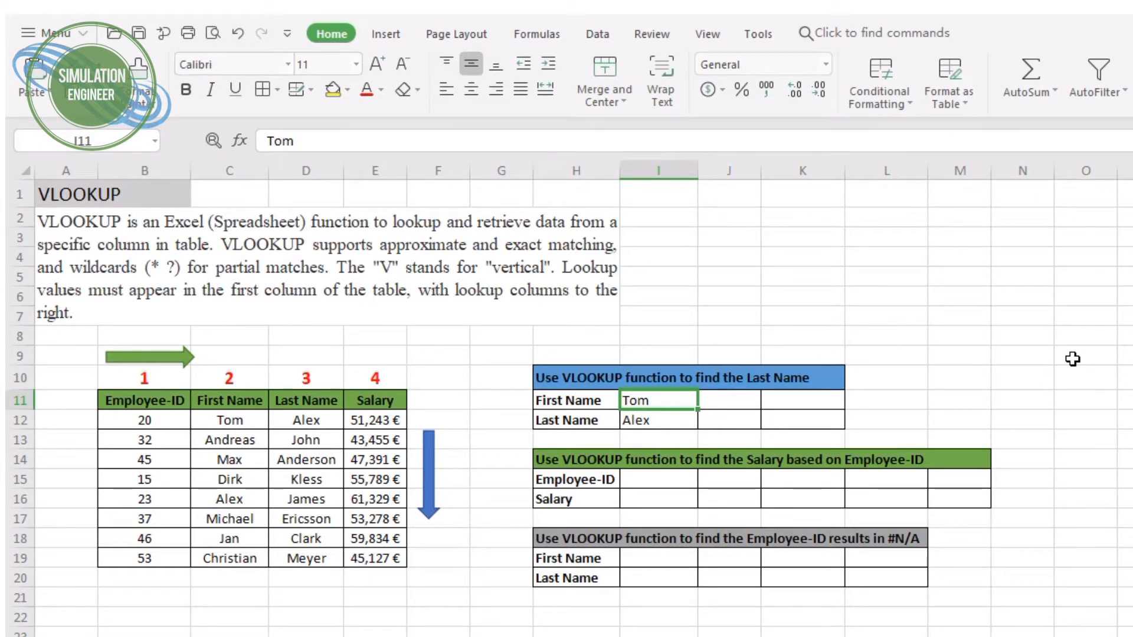
text(Alex)
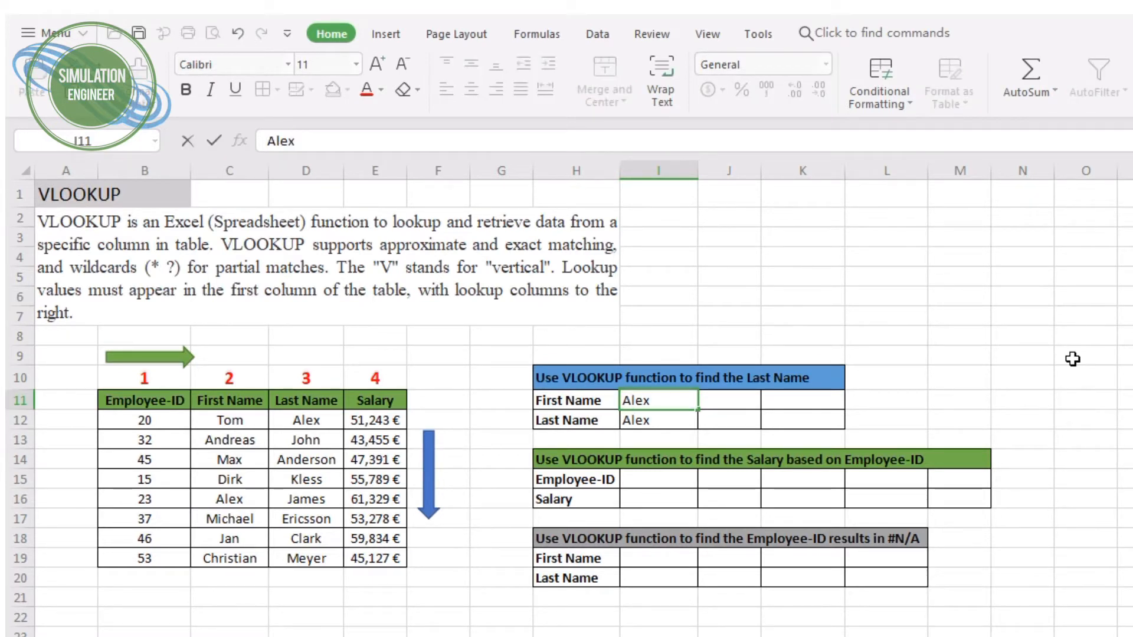
click(658, 420)
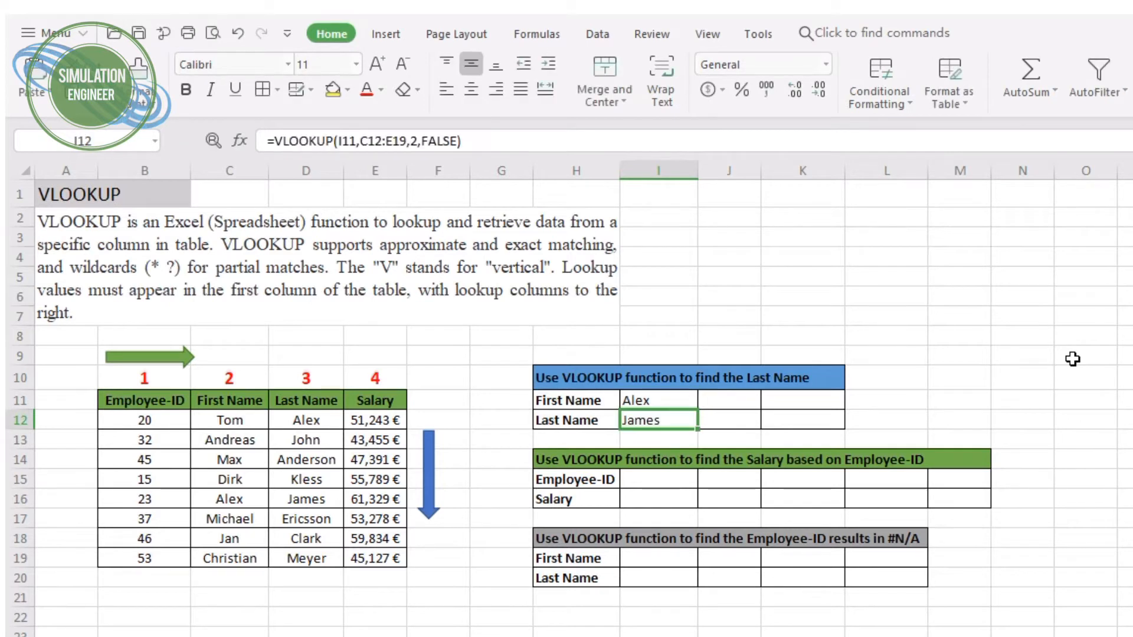
mouse_move(728, 412)
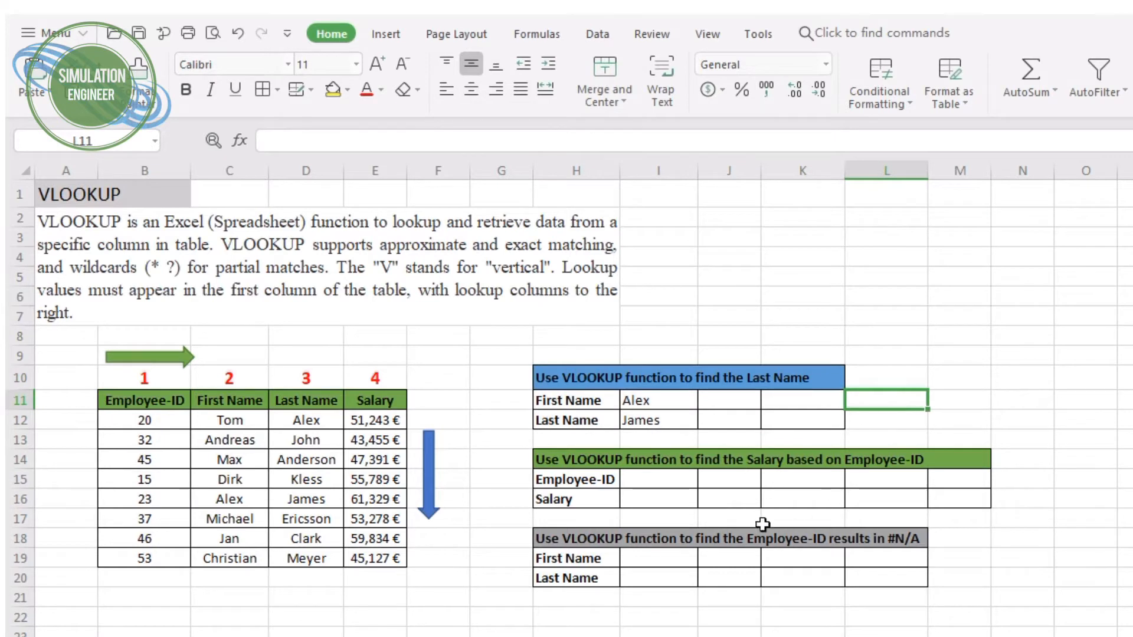
mouse_move(570, 468)
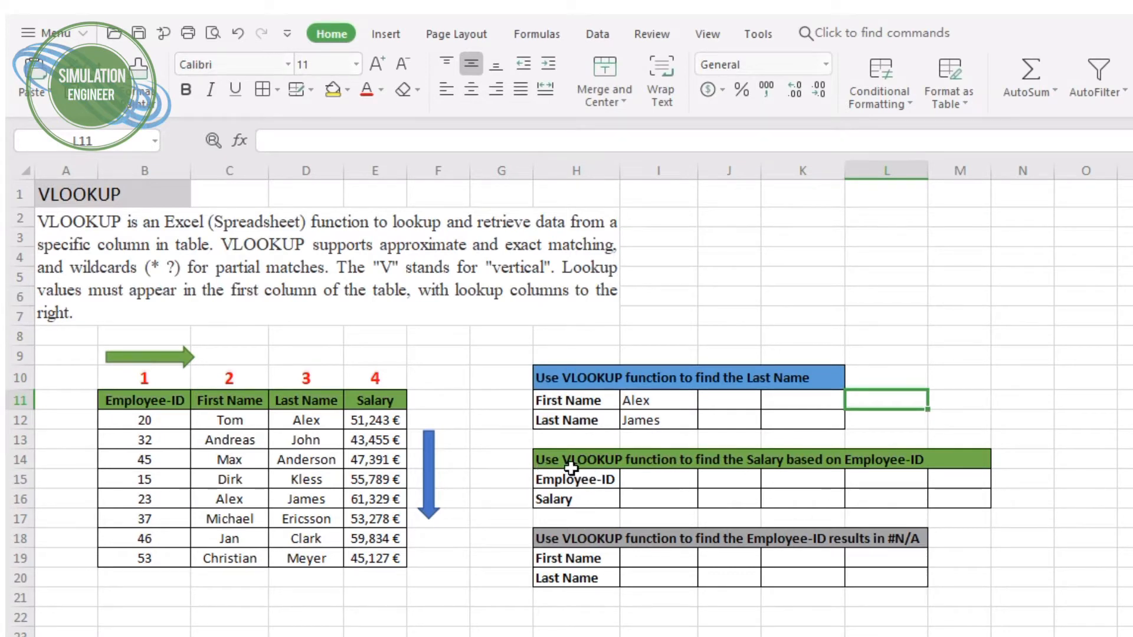
mouse_move(610, 453)
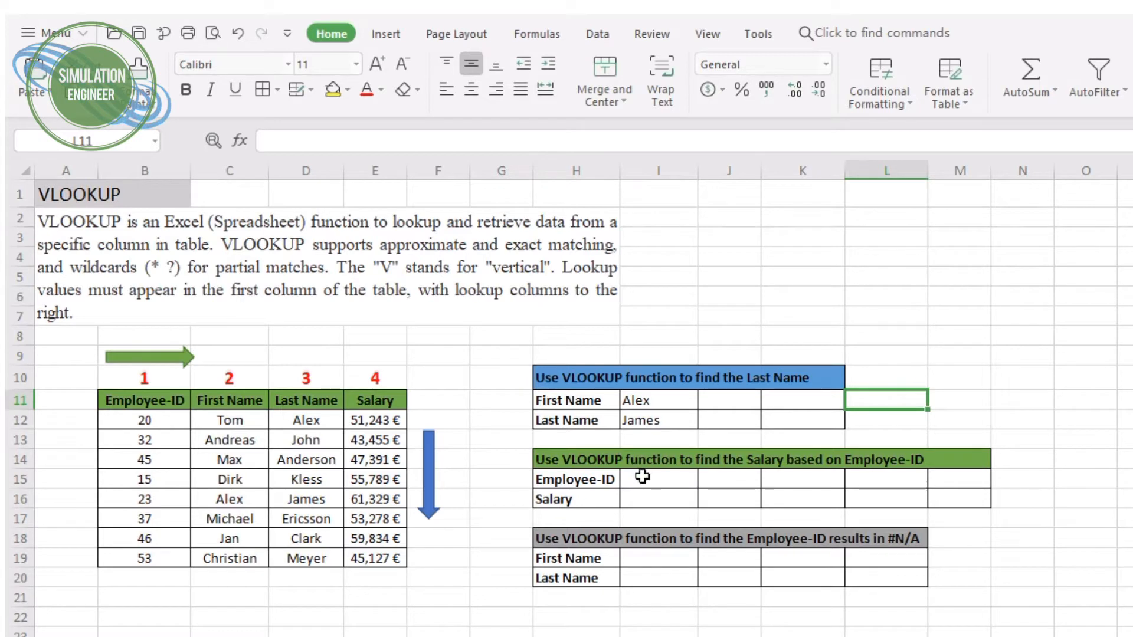
- Enter Employee-ID 45 in the salary table's input cell I15
click(658, 478)
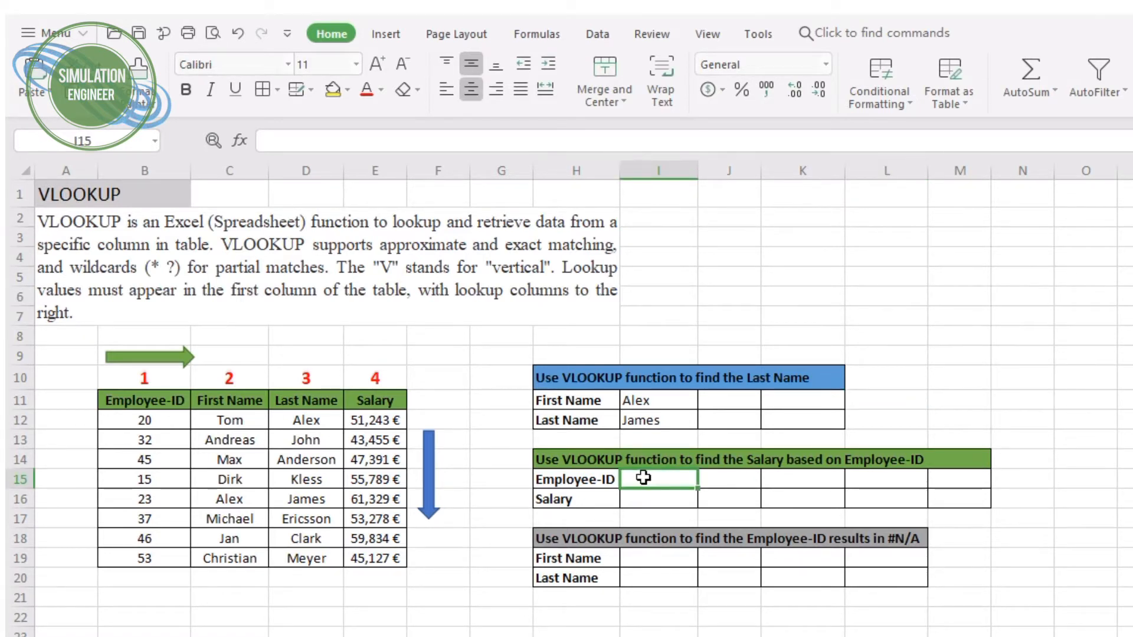
text(45)
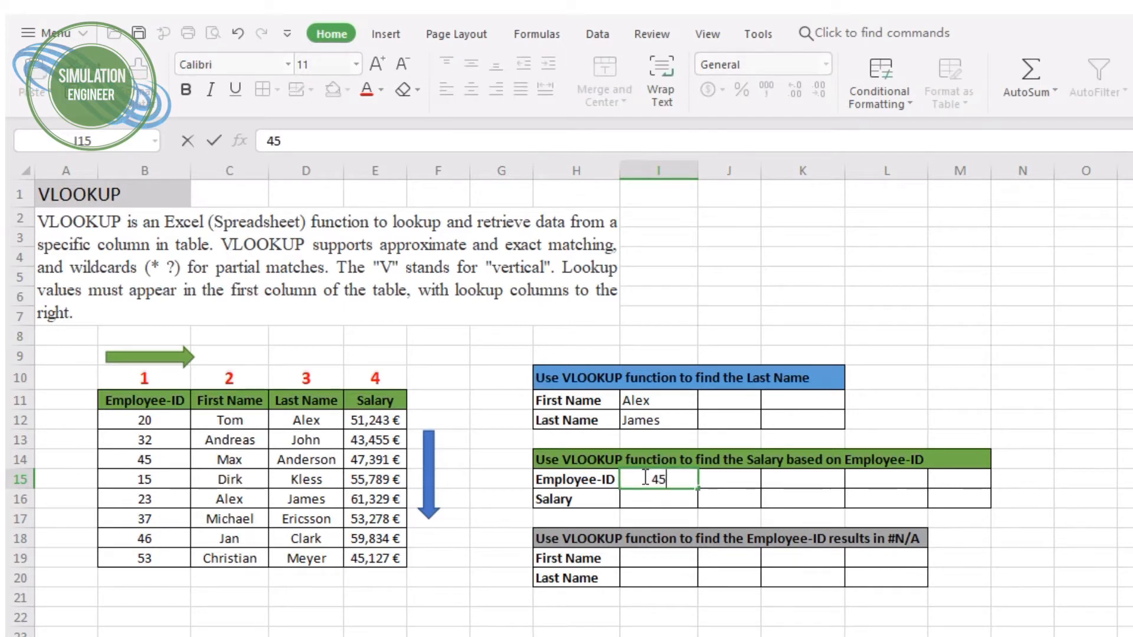
key(Enter)
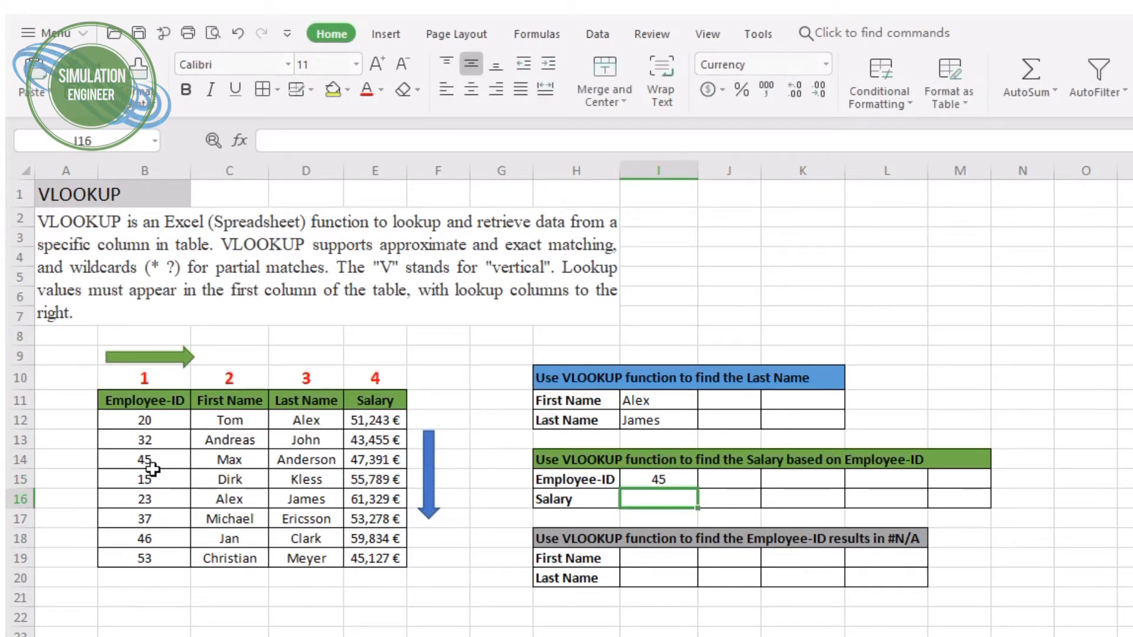
- Build =VLOOKUP(I15,B12:E19,4,FALSE) in I16 to return the salary for the ID
click(374, 459)
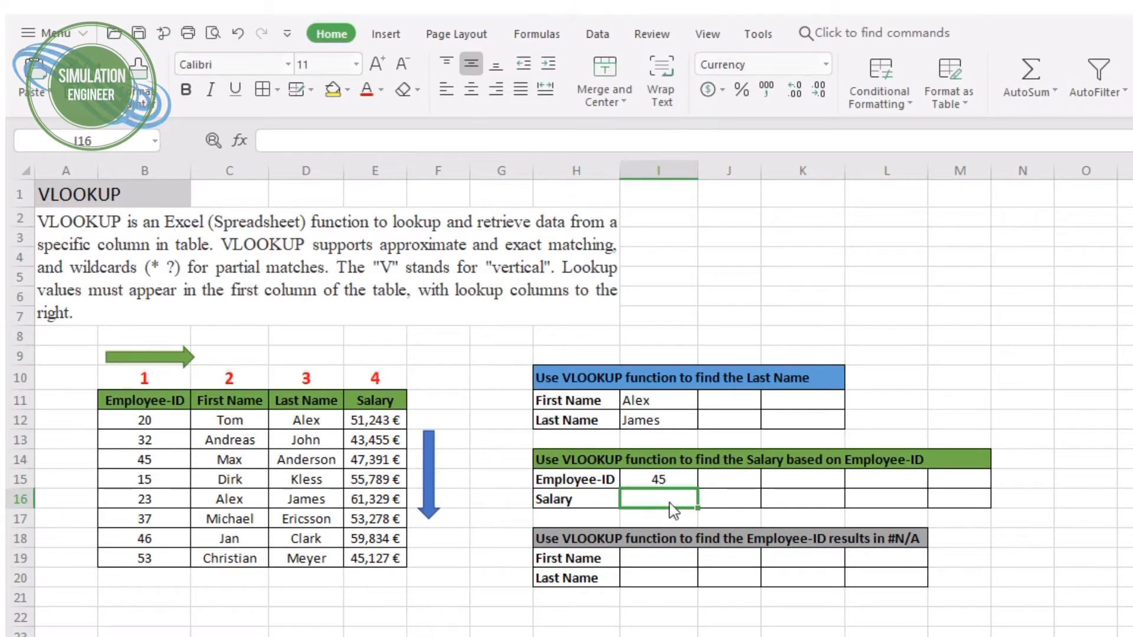
text(=VLOI)
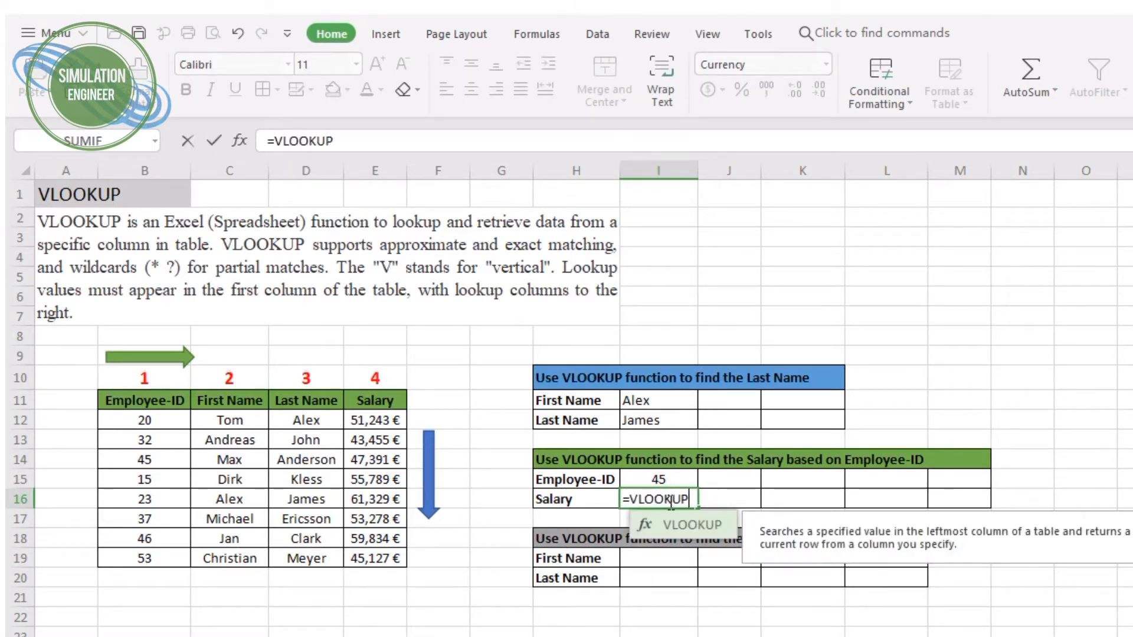
text(())
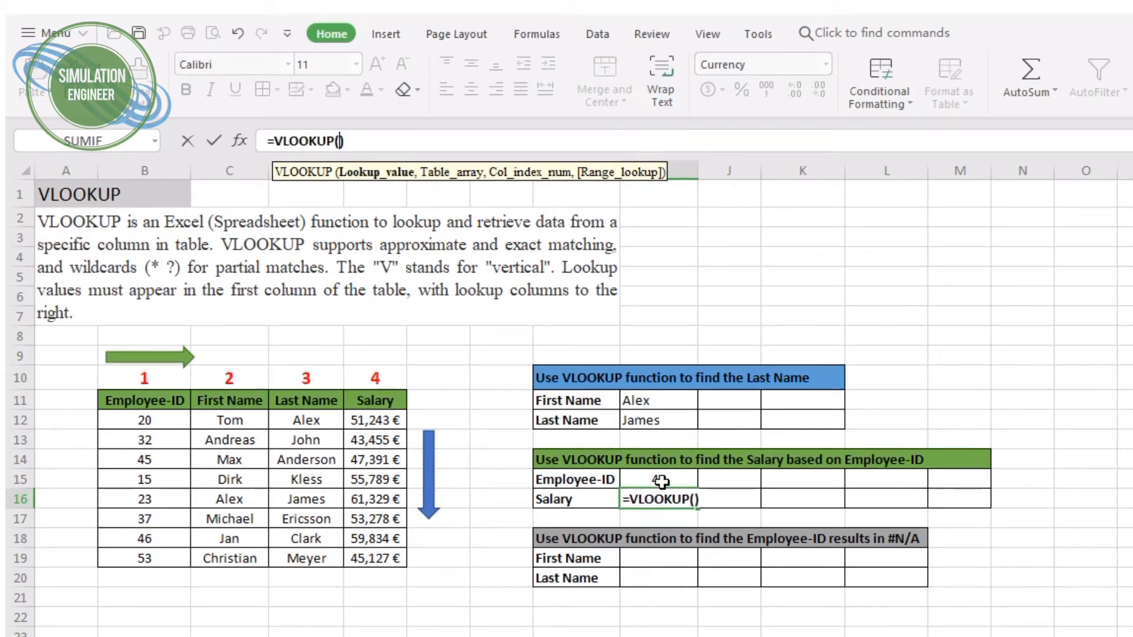
click(658, 479)
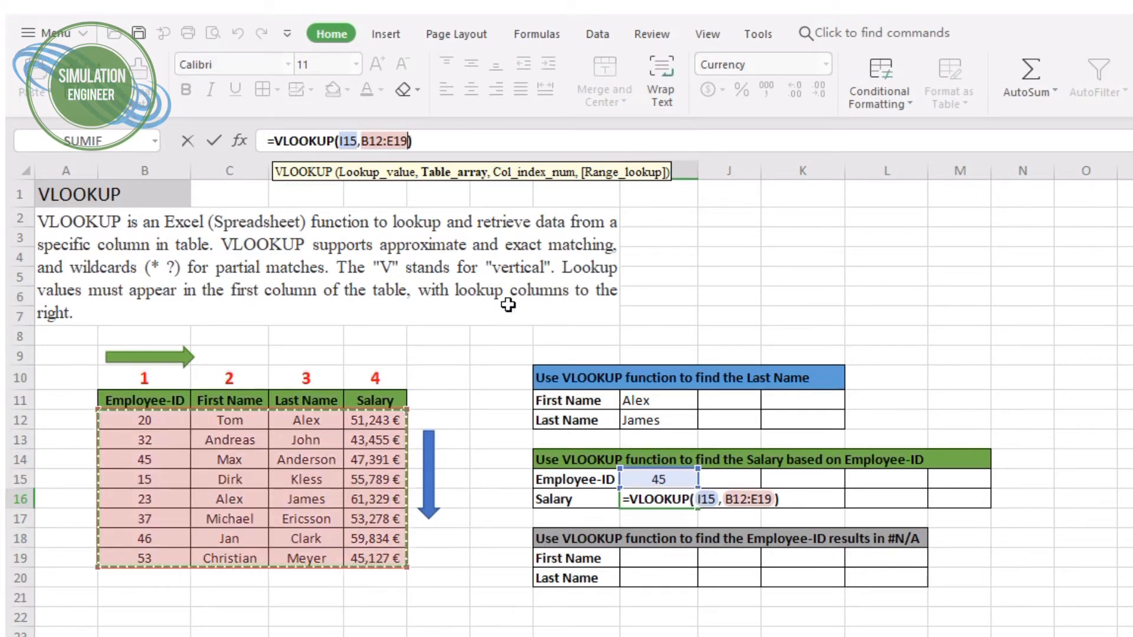
text(,)
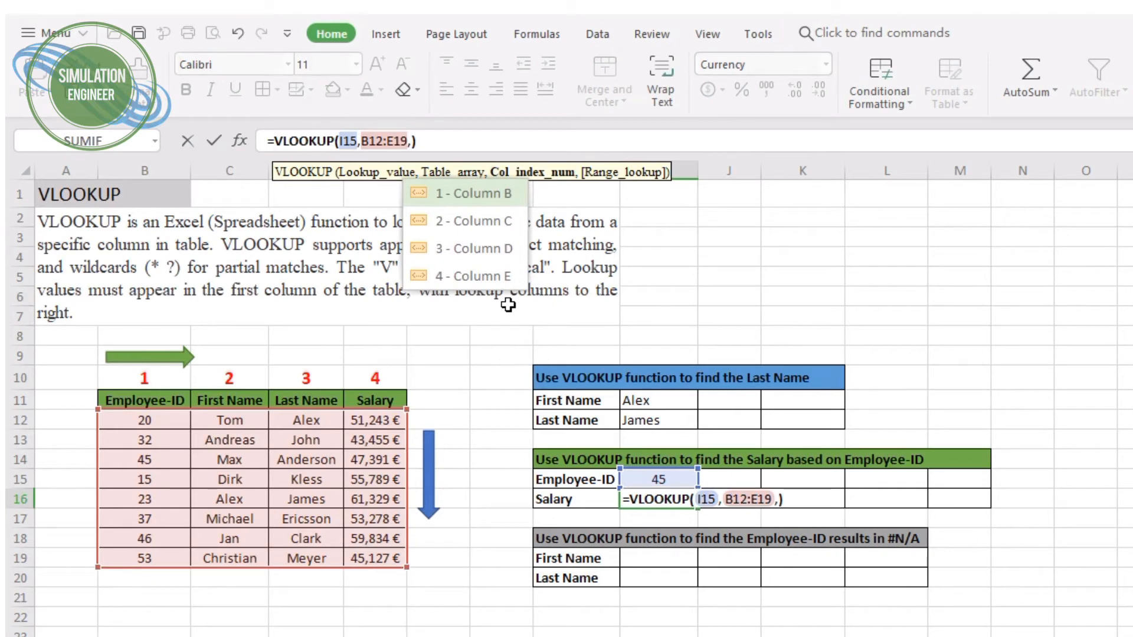
mouse_move(485, 253)
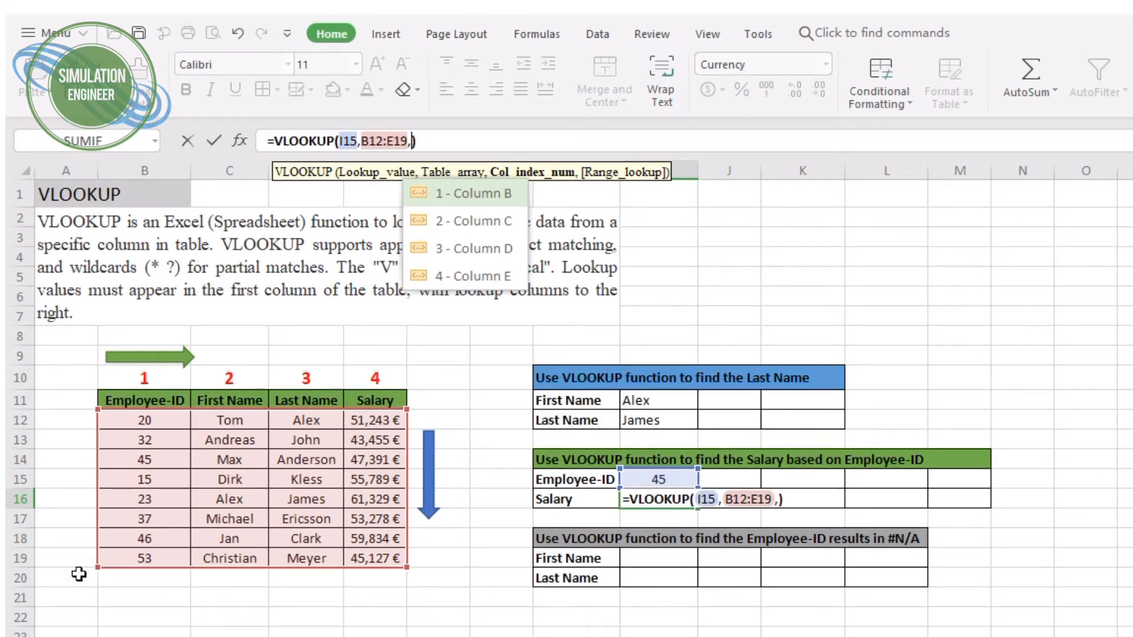
mouse_move(442, 369)
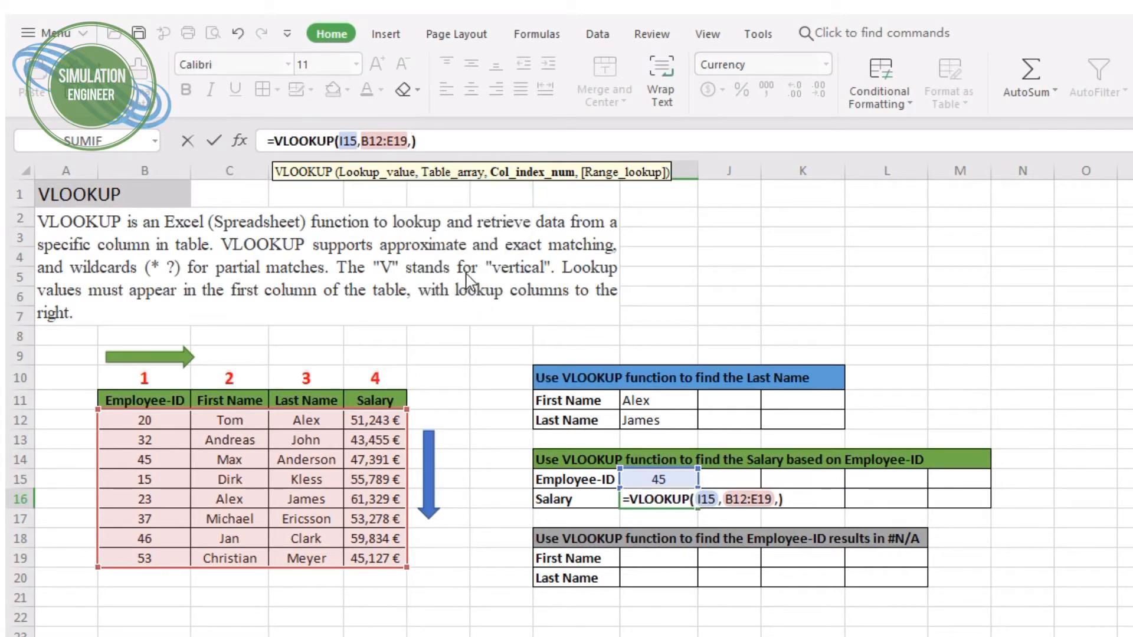
text(4)
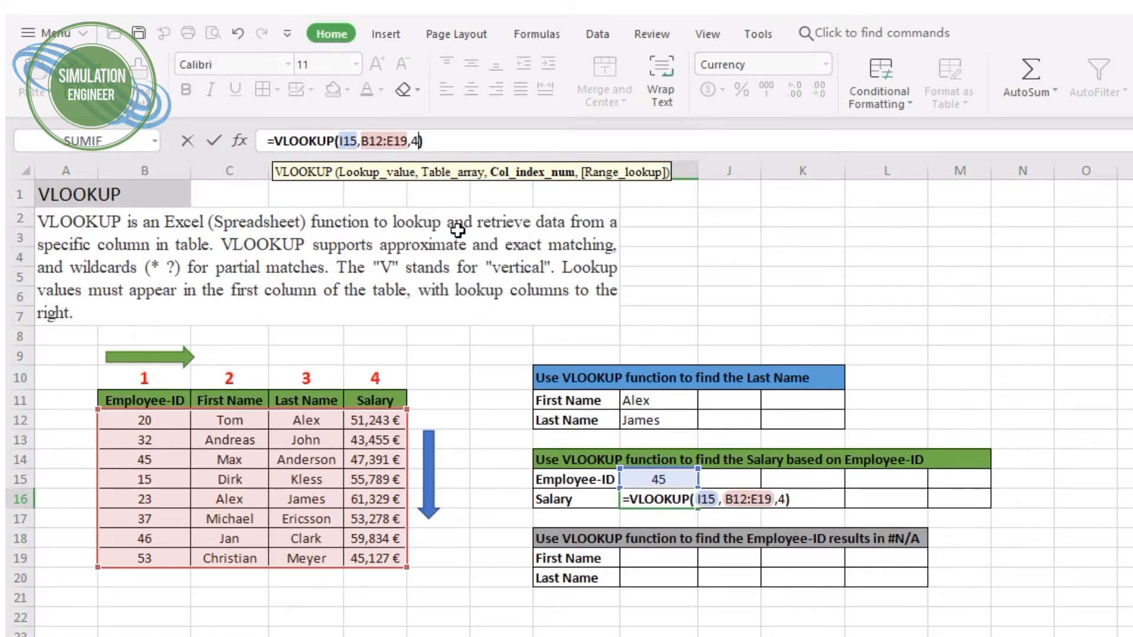
text(,)
click(659, 479)
text(15)
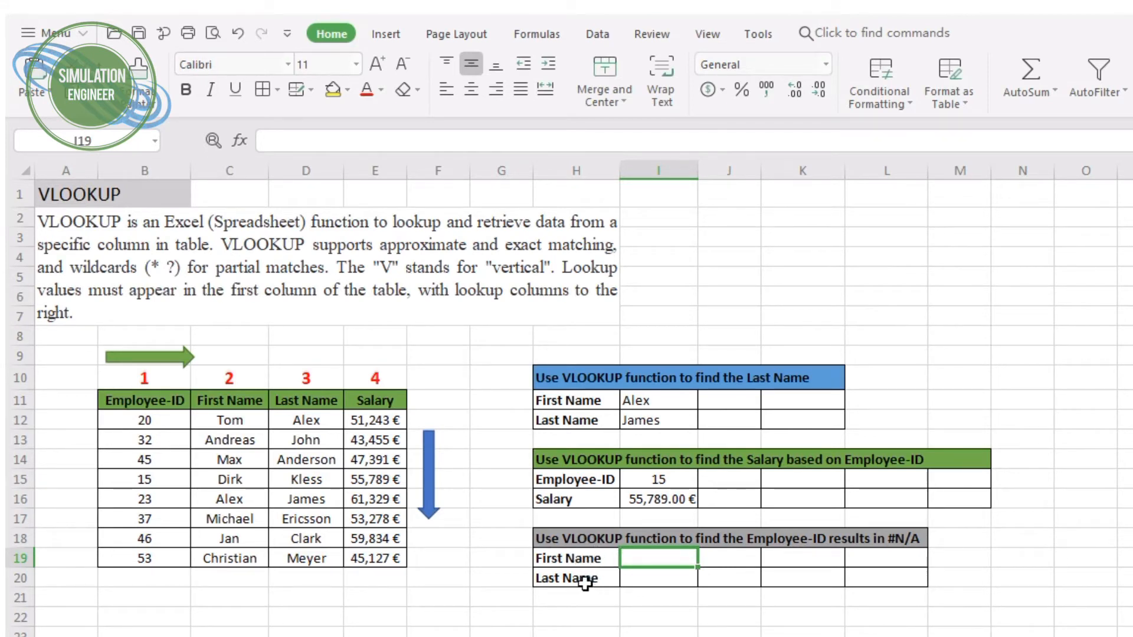
- Relabel H20 as Employee-ID and enter Tom as the first name in I19
click(574, 578)
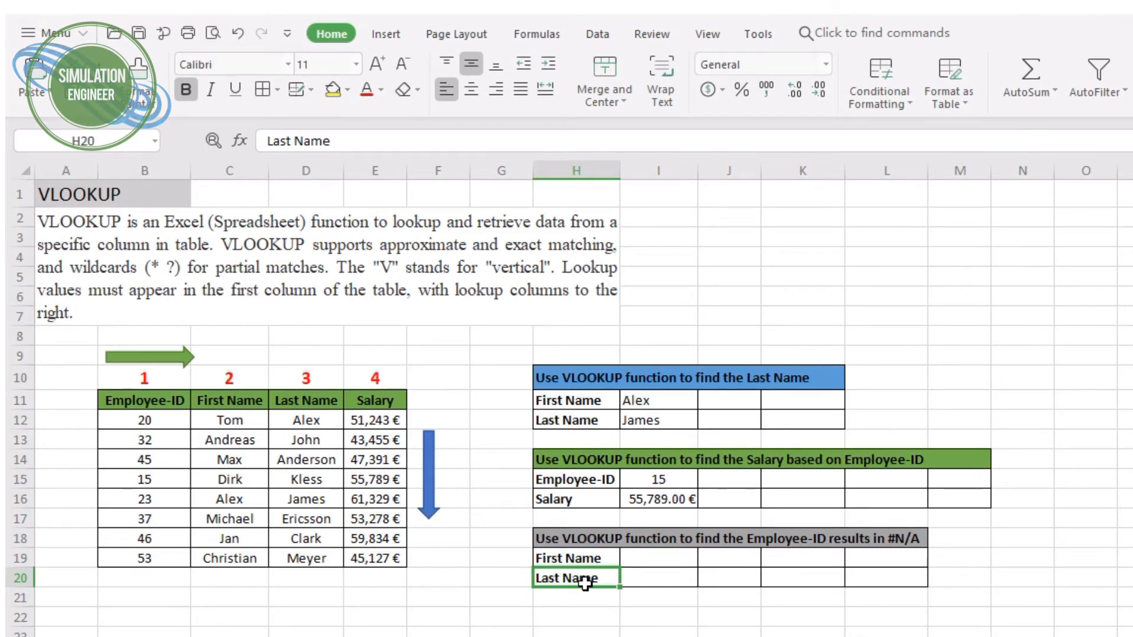
text(Employee-ID)
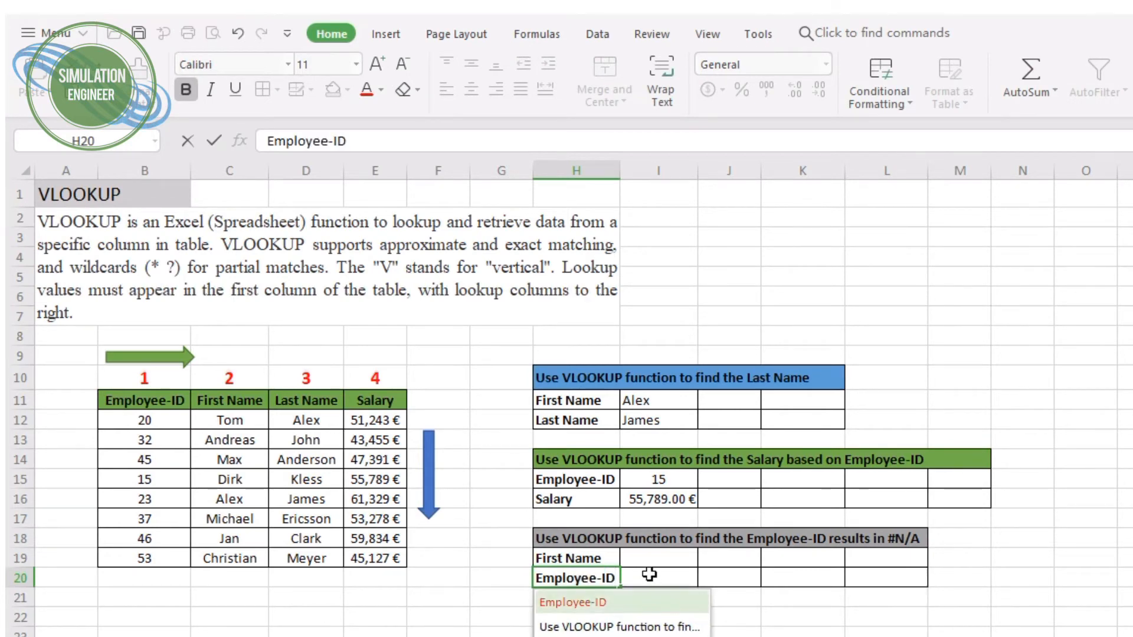
click(658, 557)
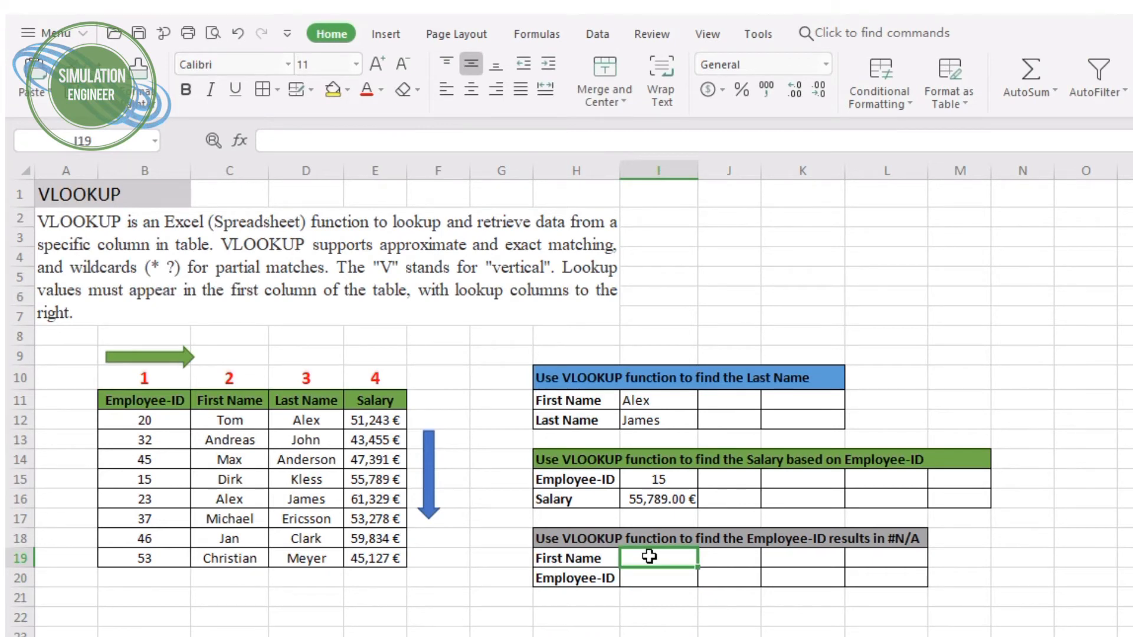
text(Tom)
click(659, 578)
text(=)
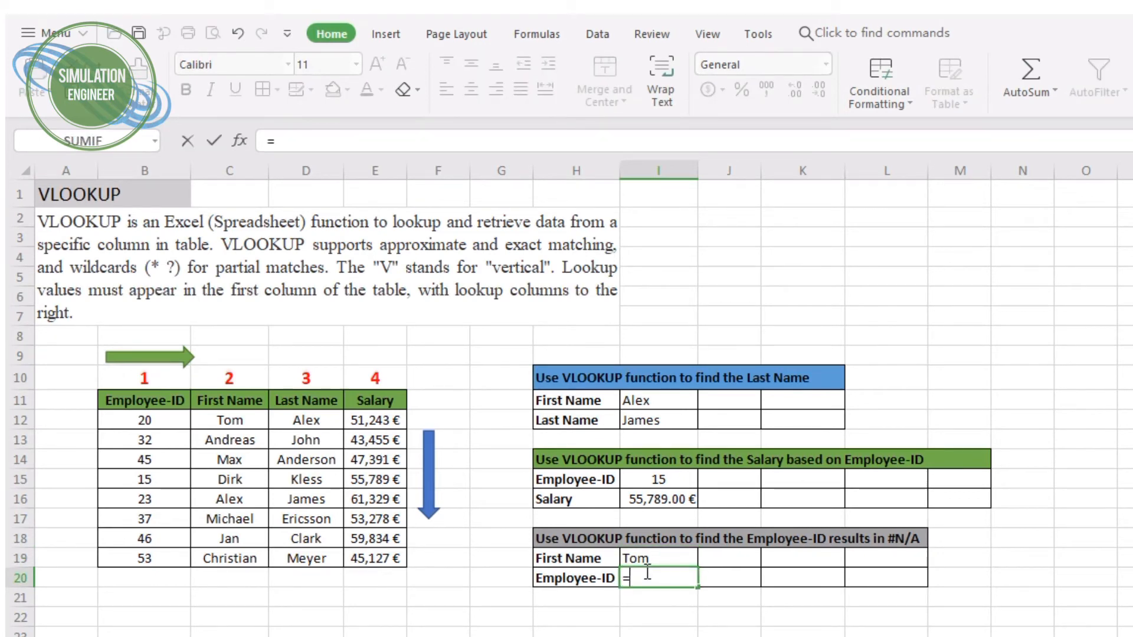
- Enter =VLOOKUP(I19,B12:E19,1,FALSE) in I20, which returns #N/A for Tom
text(VLOOKU)
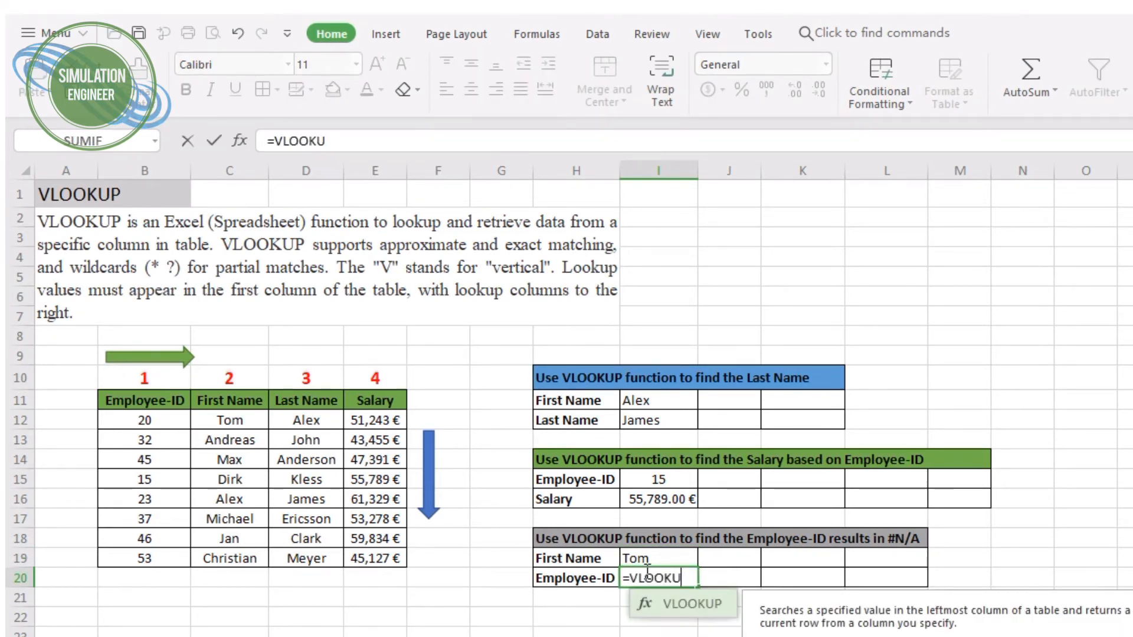
text(()
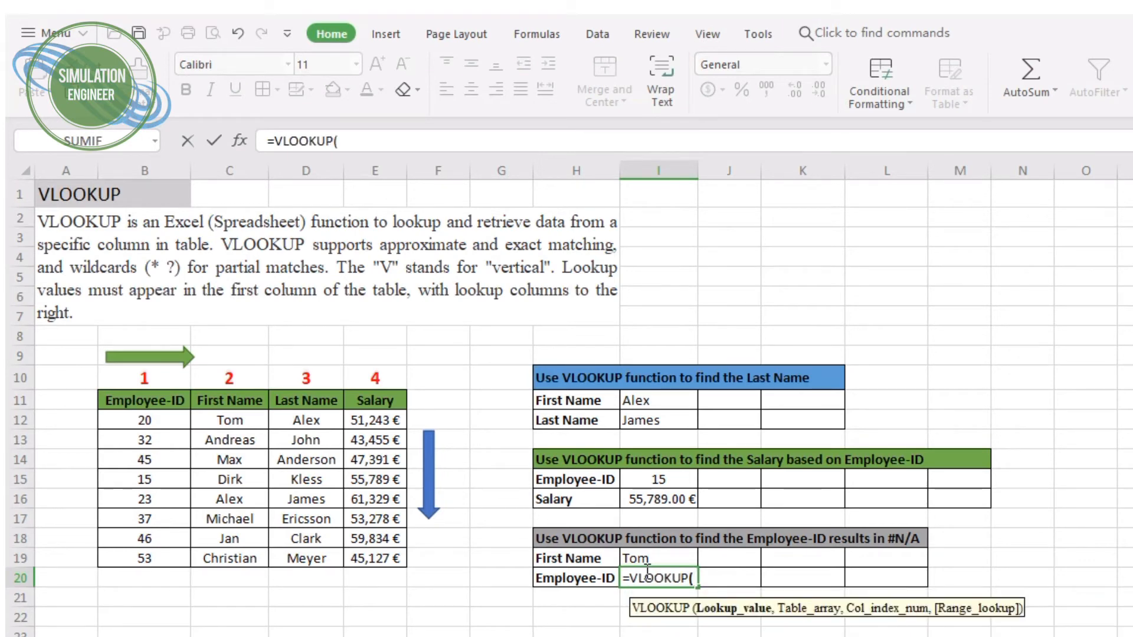
click(658, 558)
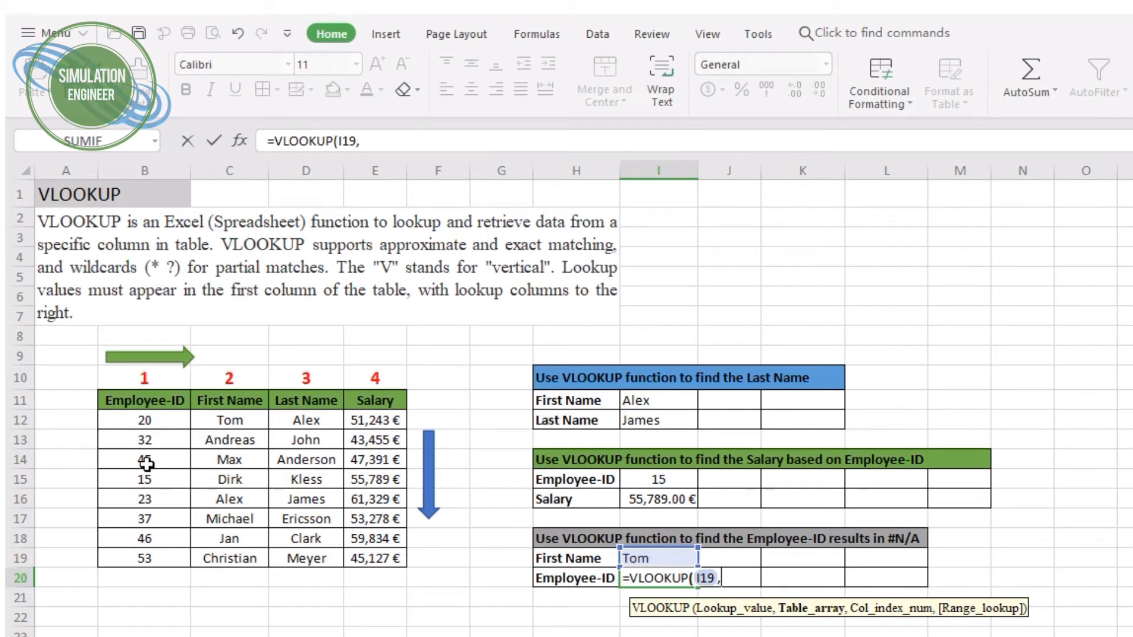
drag(144, 420, 374, 557)
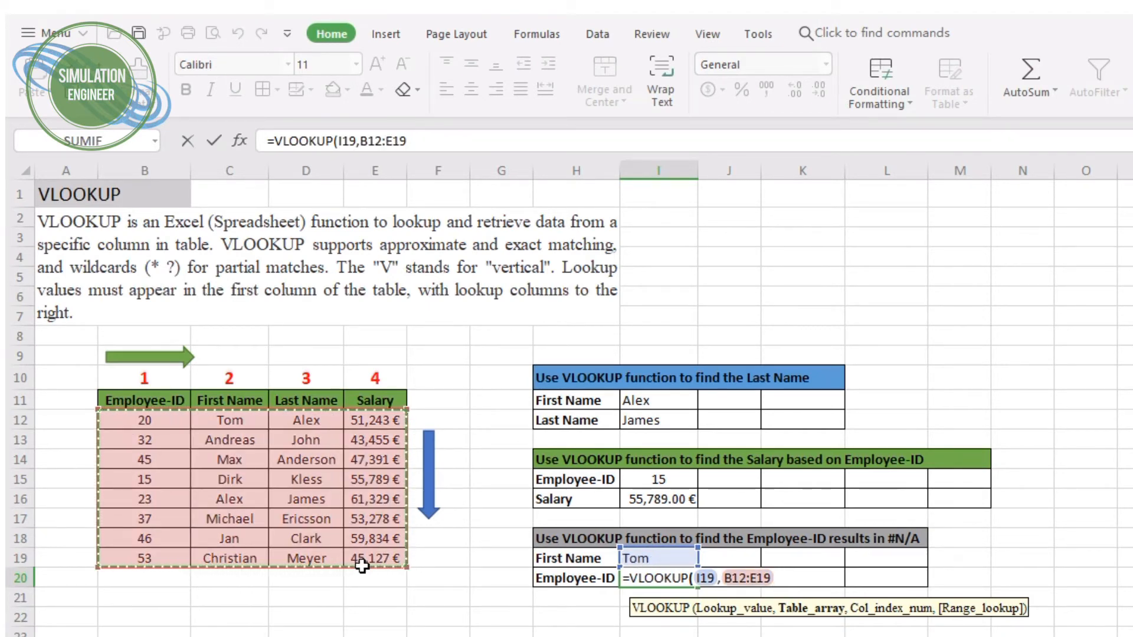
text(,)
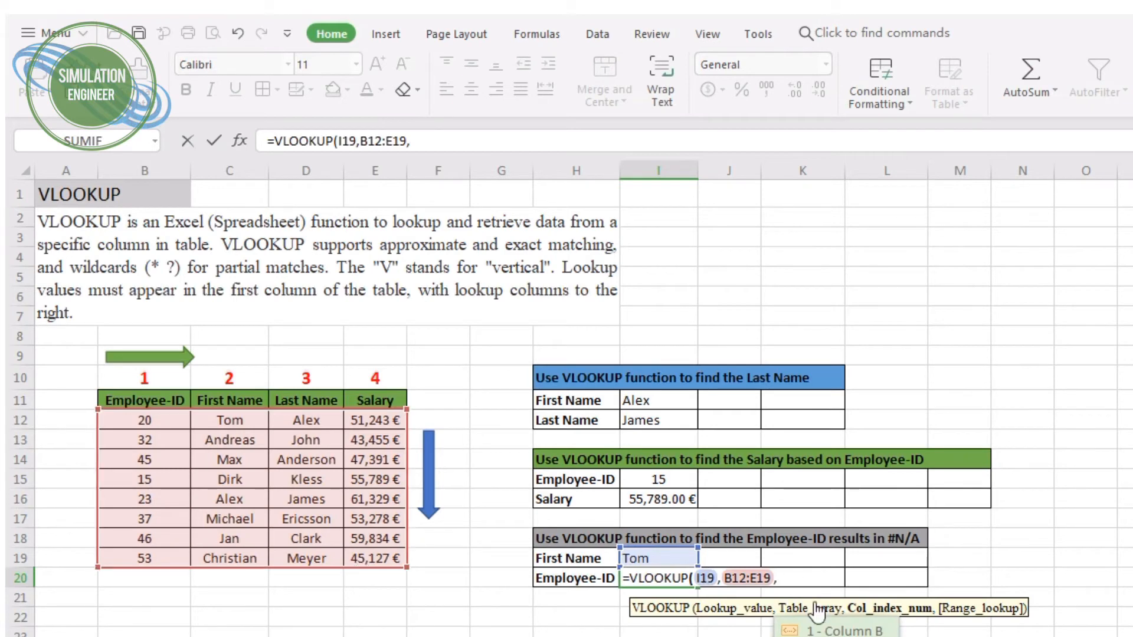
text(1)
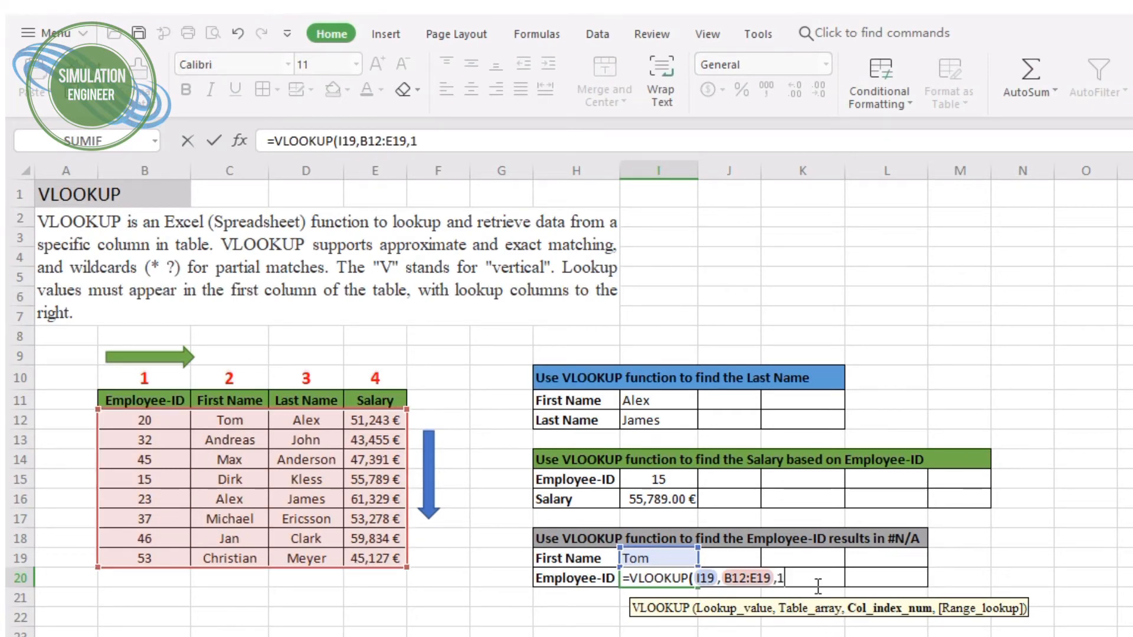
text(,)
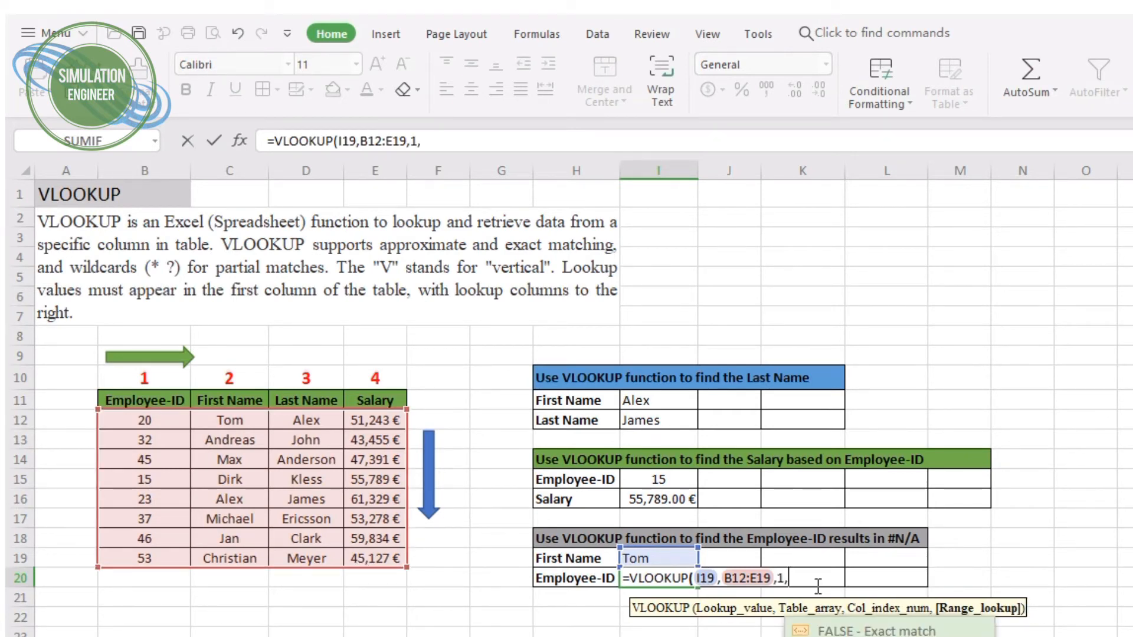
text(FALSE)
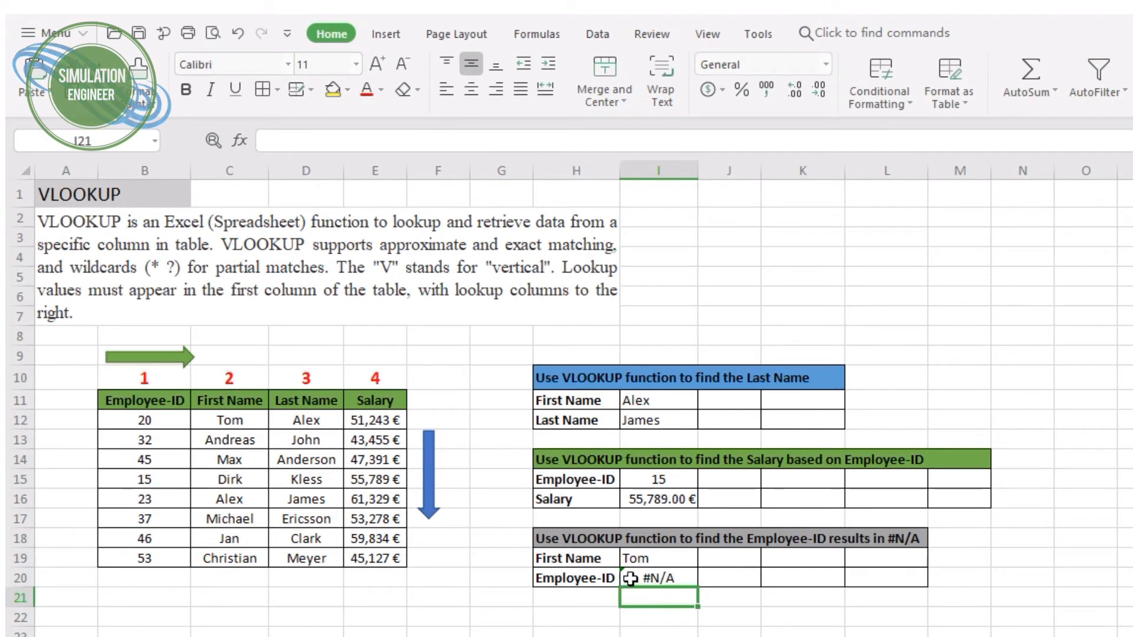
click(657, 578)
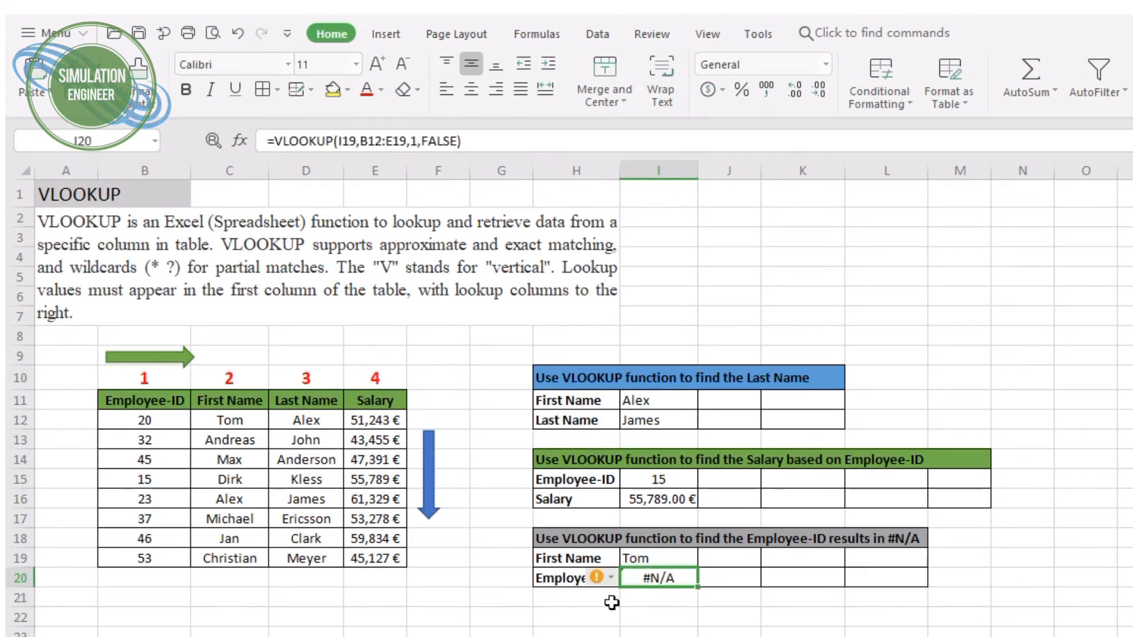
mouse_move(621, 609)
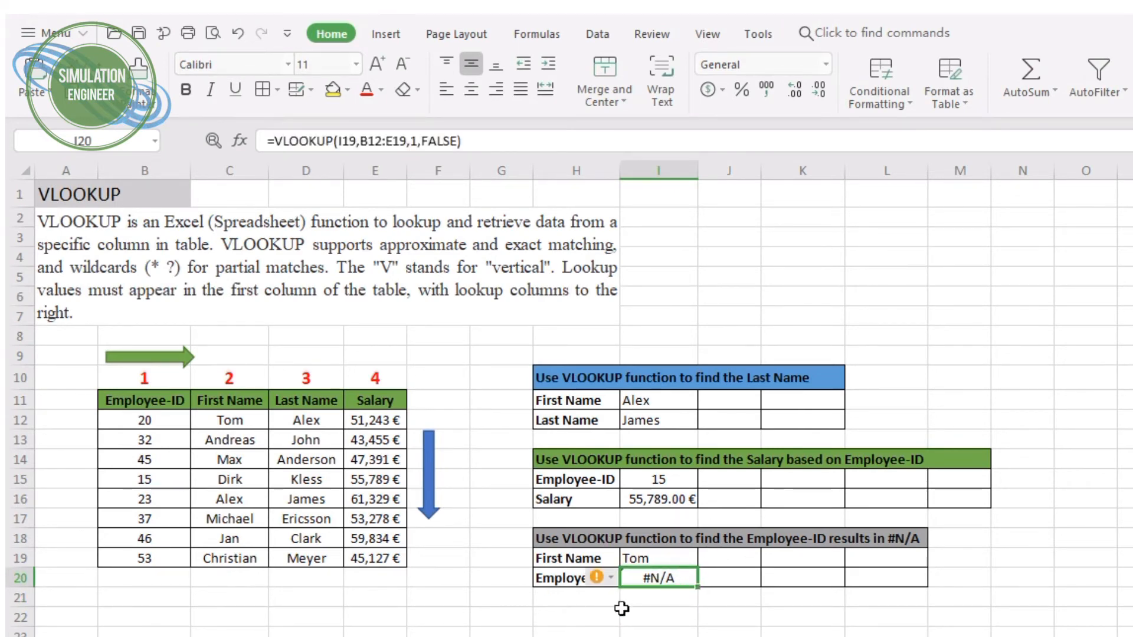
mouse_move(716, 583)
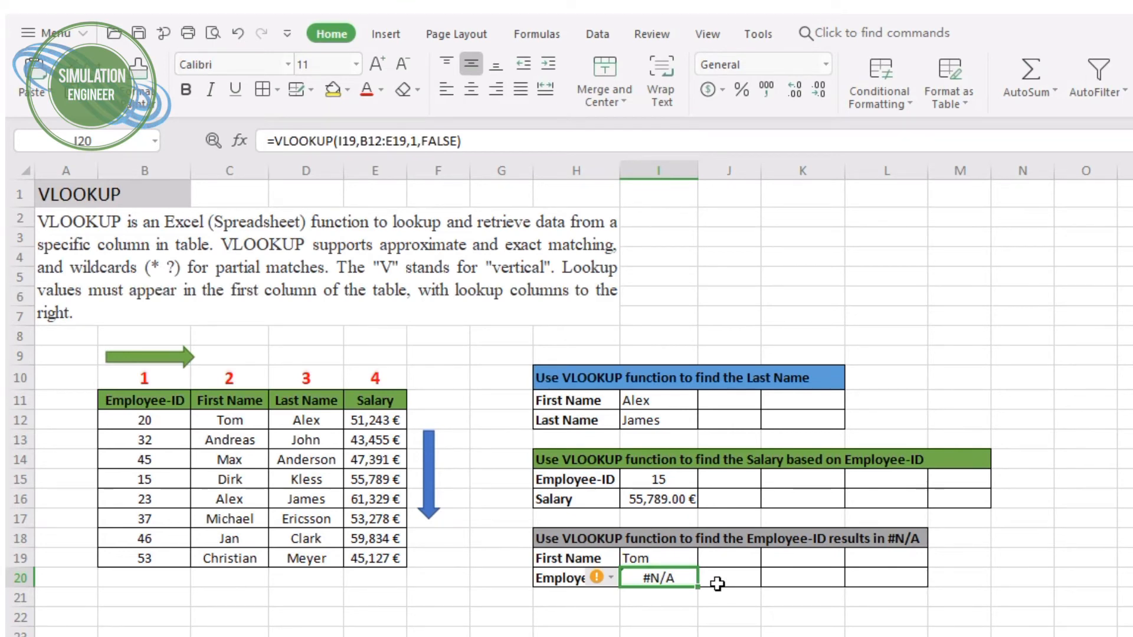
mouse_move(422, 294)
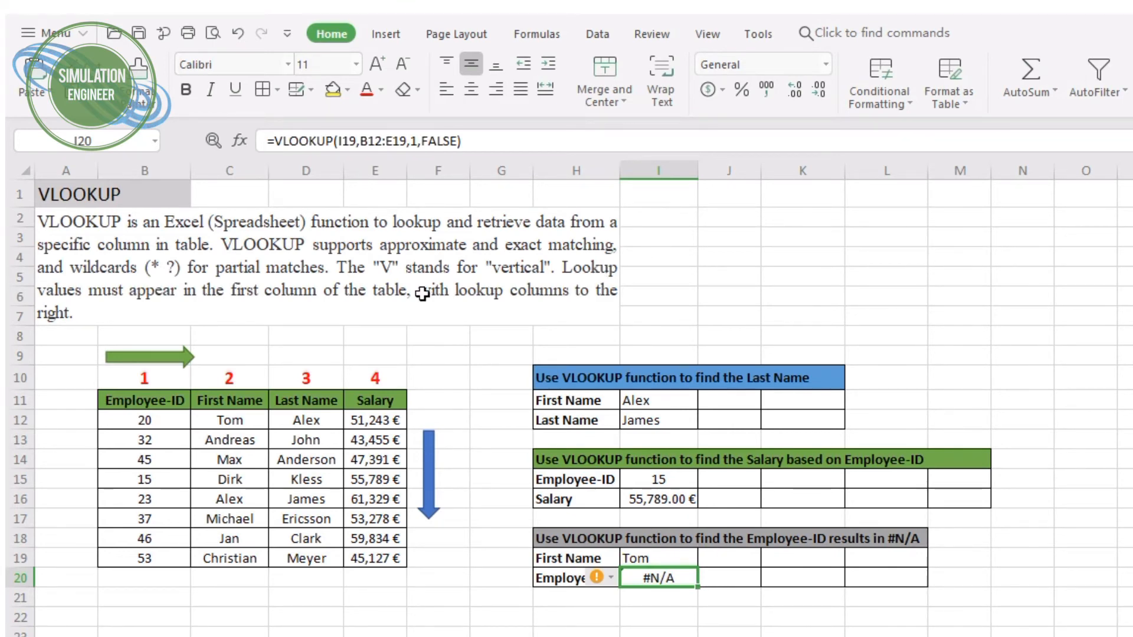
mouse_move(355, 302)
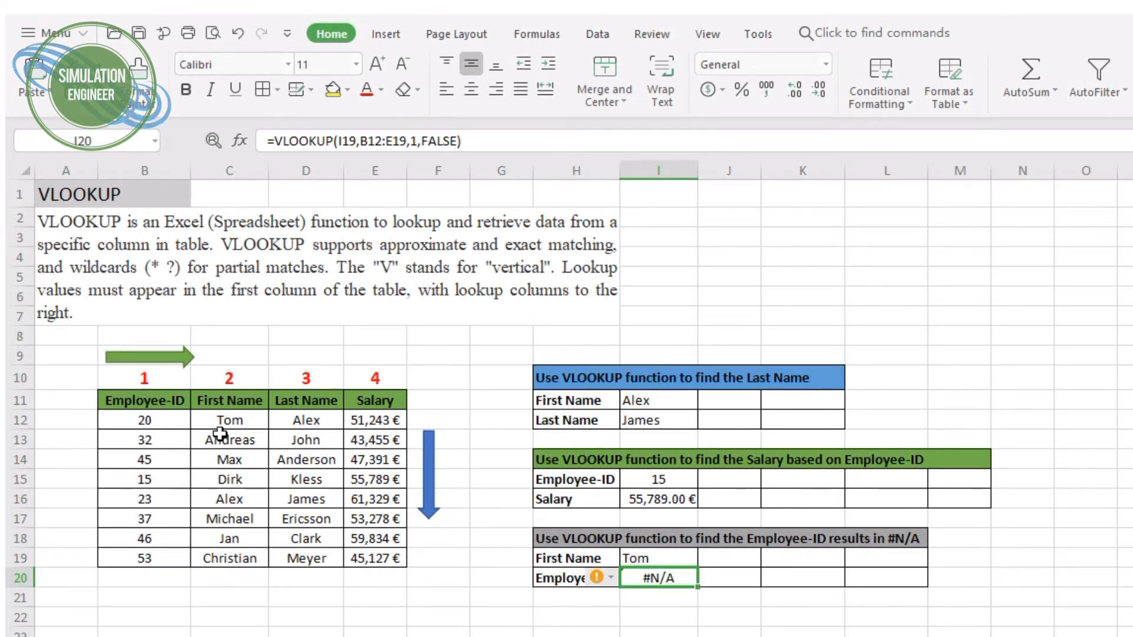
mouse_move(230, 450)
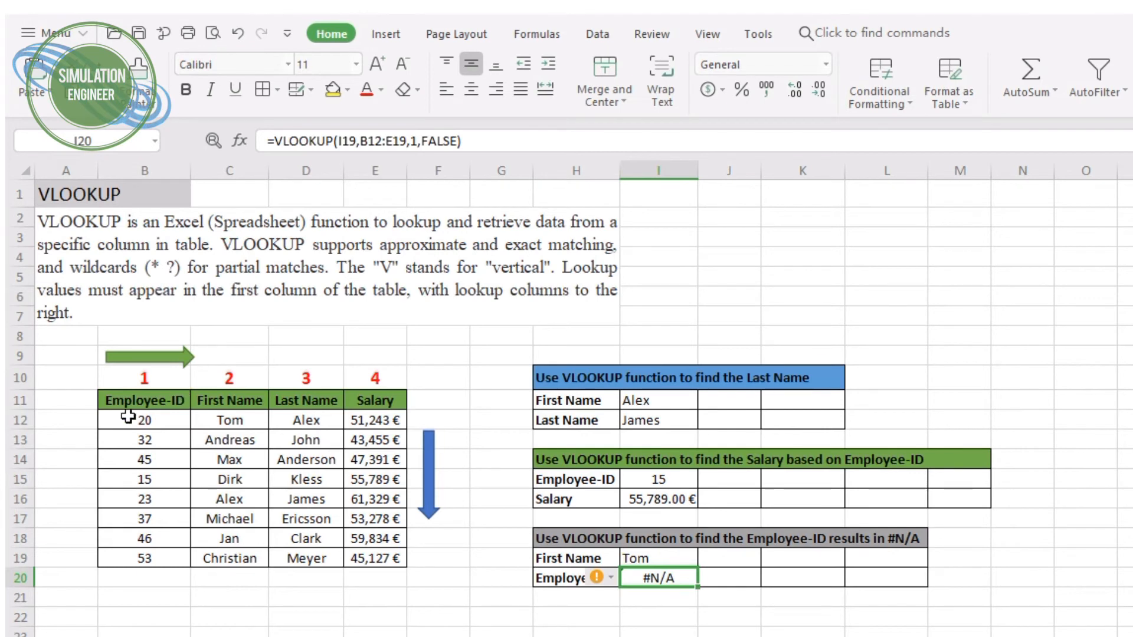
mouse_move(235, 422)
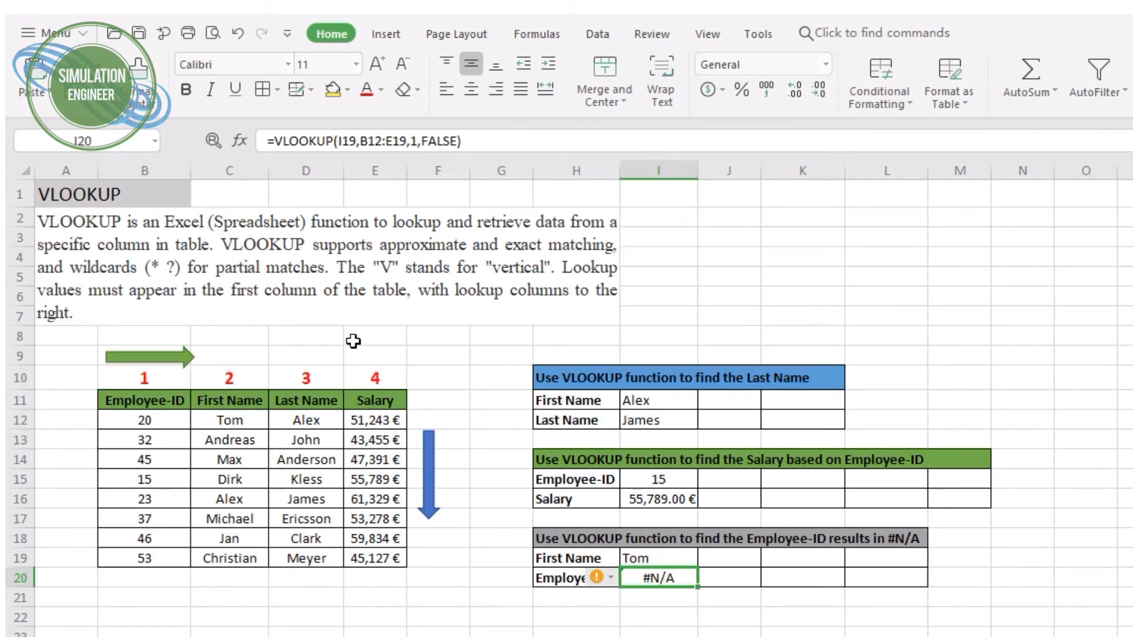
mouse_move(126, 358)
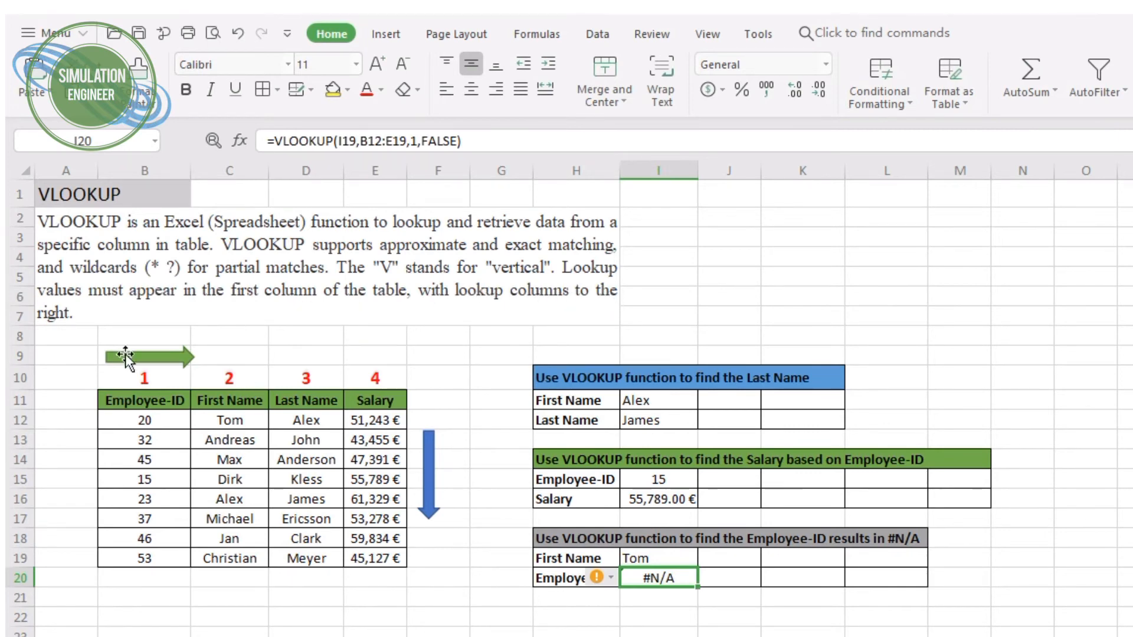
mouse_move(150, 394)
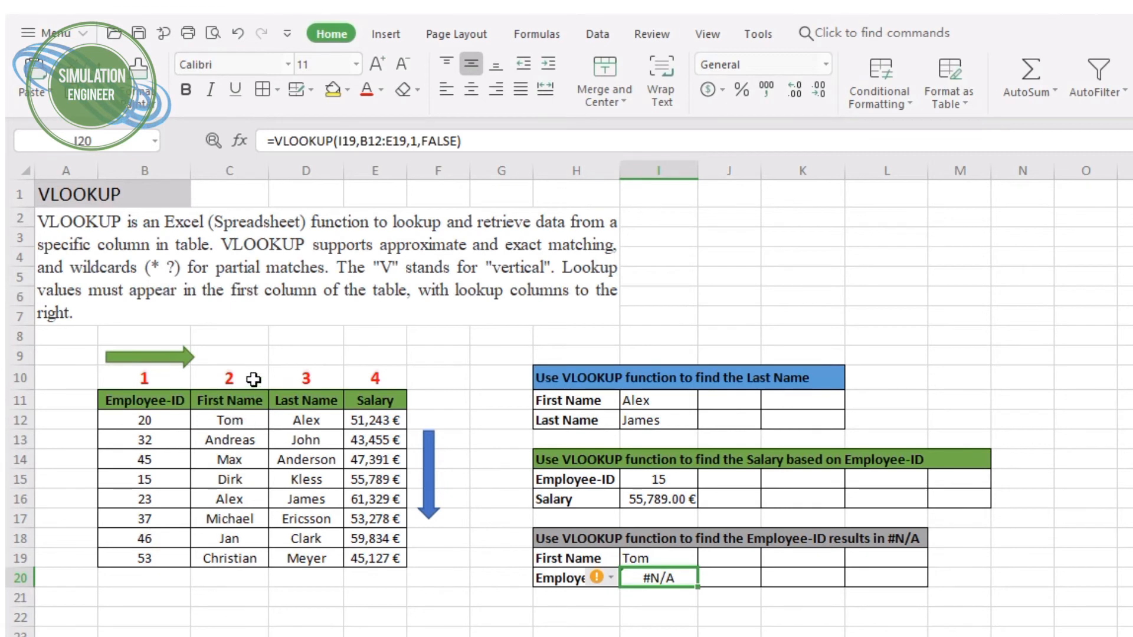
mouse_move(189, 436)
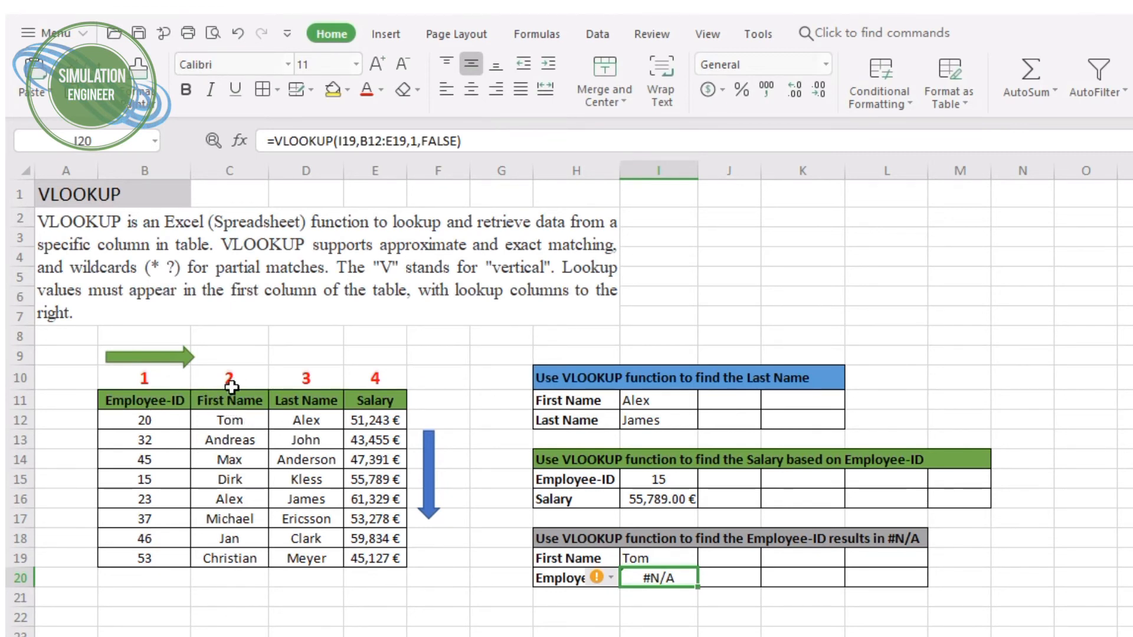
mouse_move(210, 405)
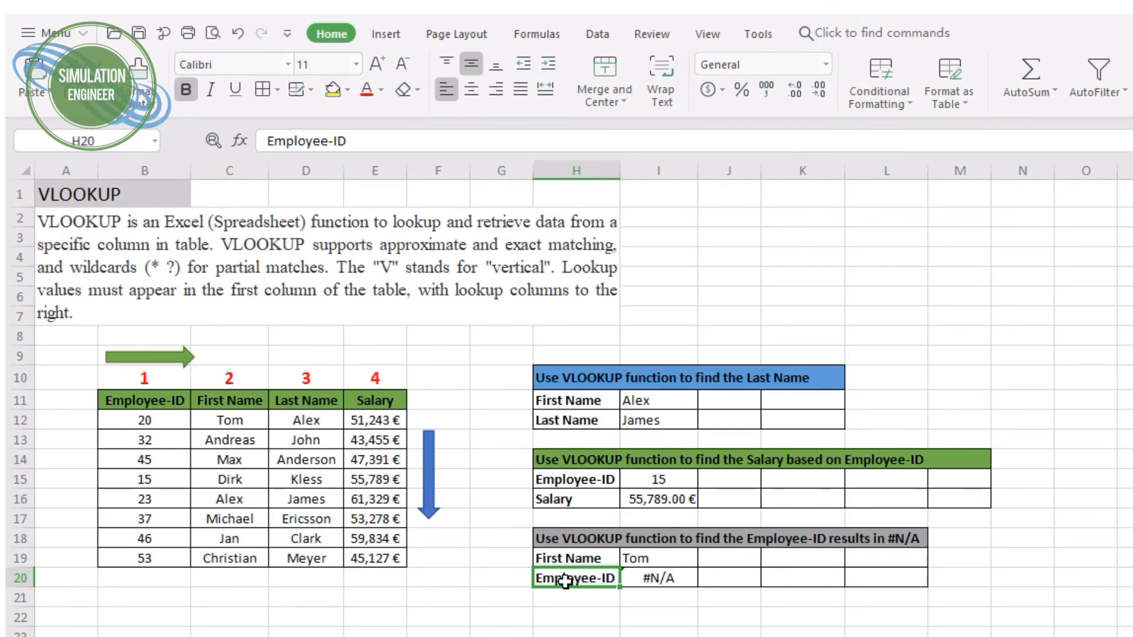
- Label H20 Salary and revise I20 to =VLOOKUP(I19,C12:E19,3,FALSE), returning 51243
text(Salary)
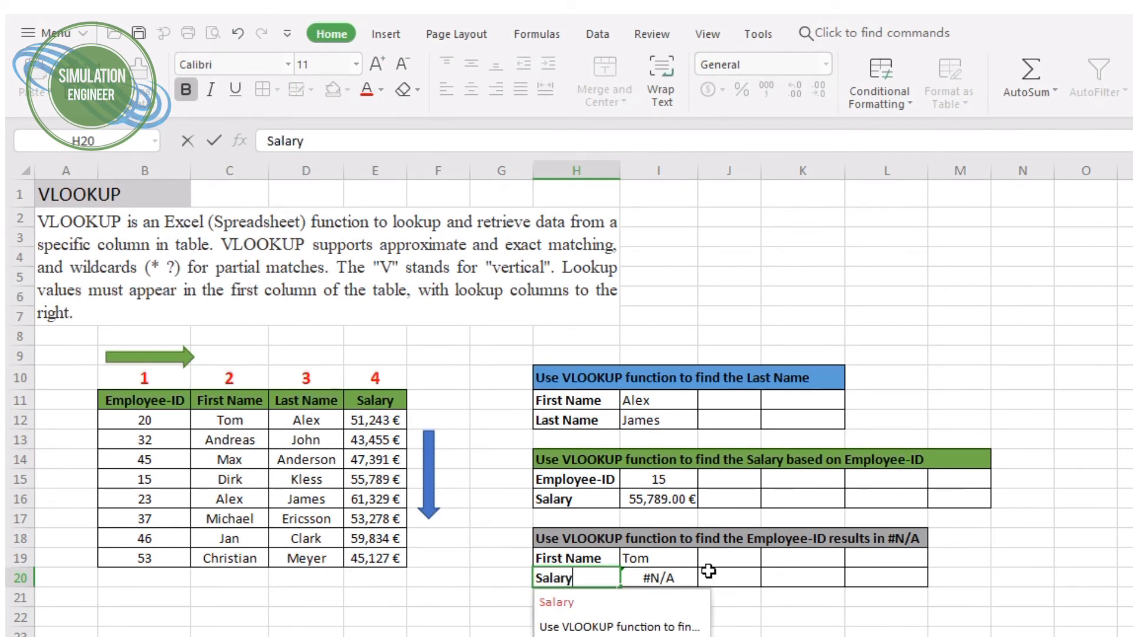
click(658, 577)
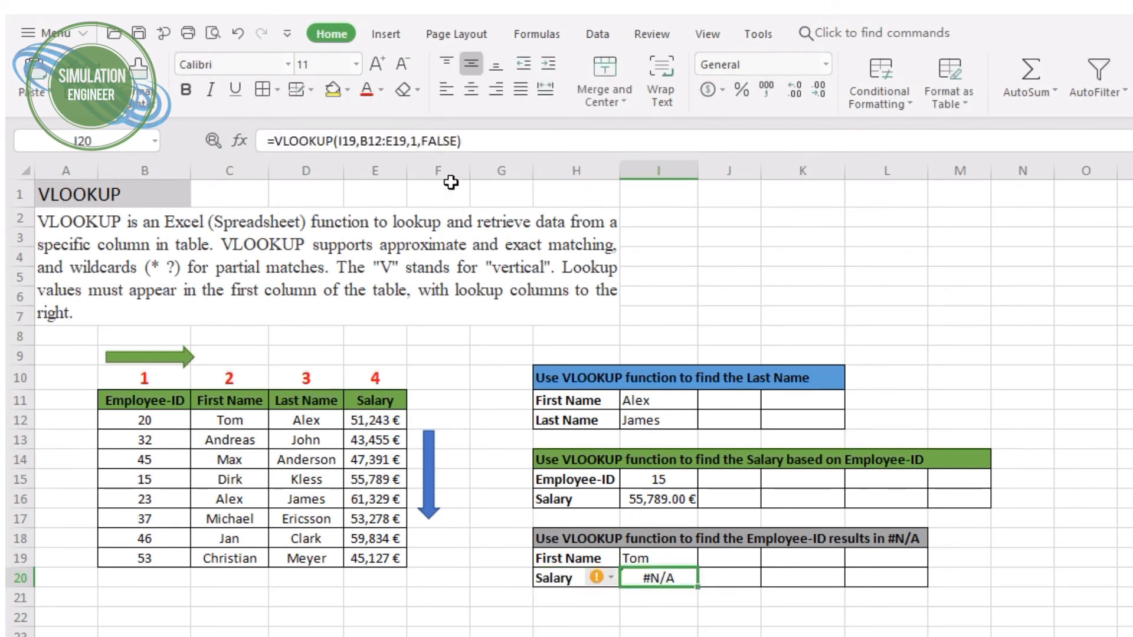
double_click(657, 578)
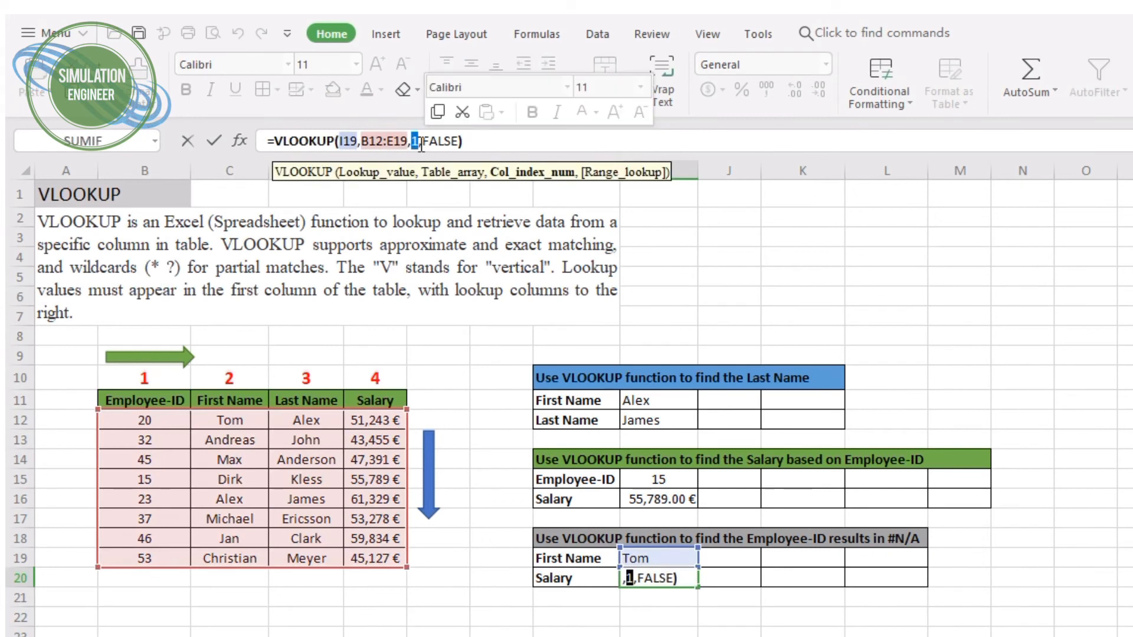
text(4)
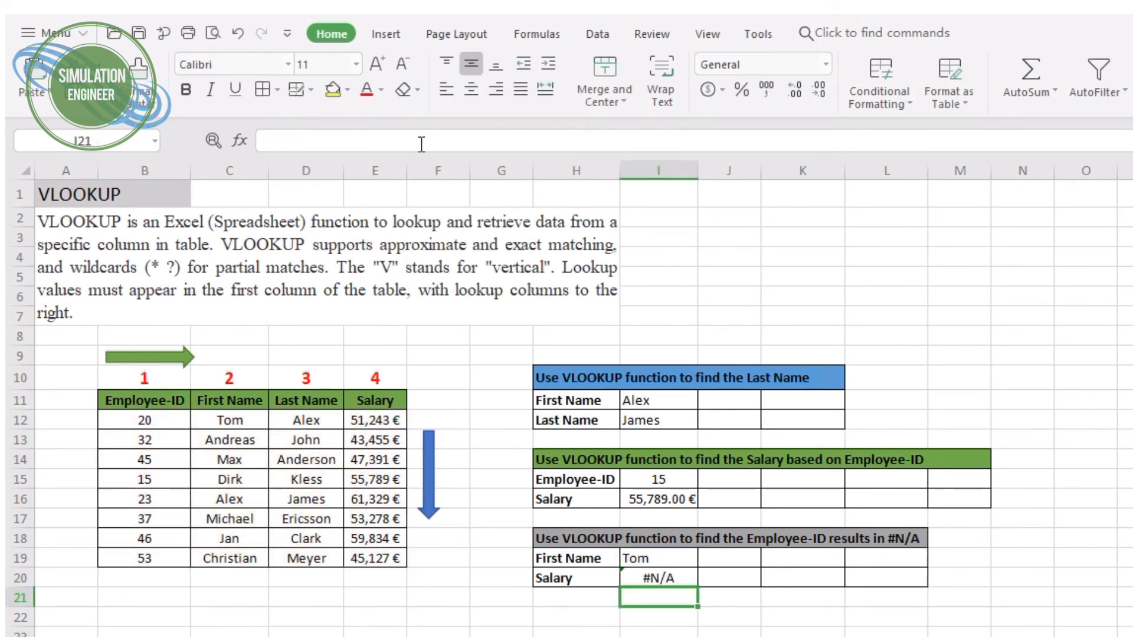
click(657, 577)
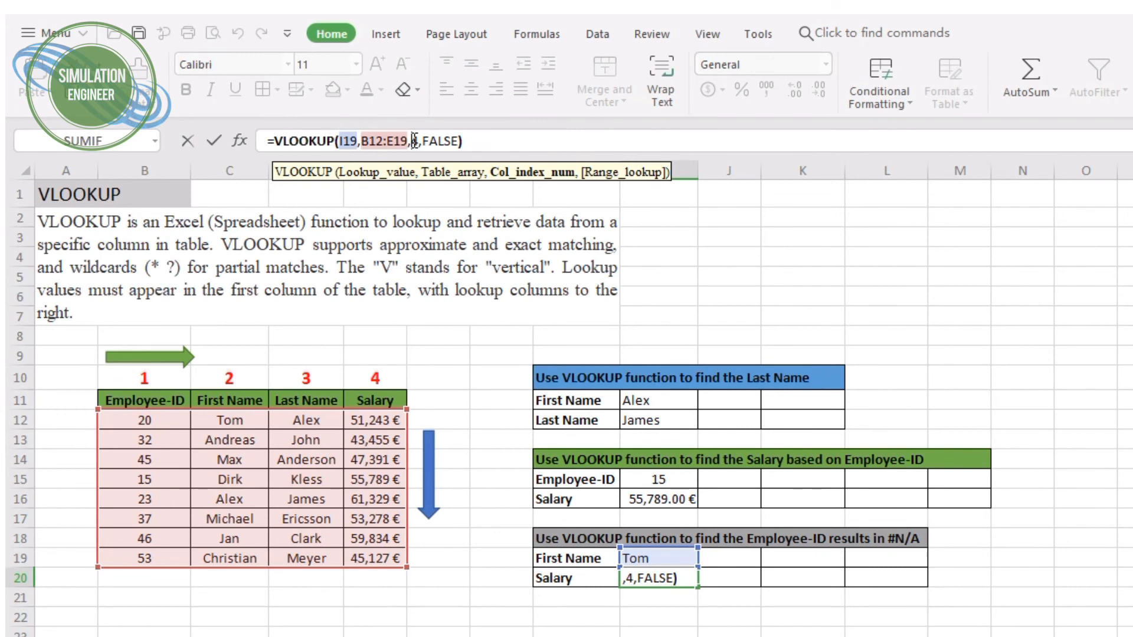
text(4)
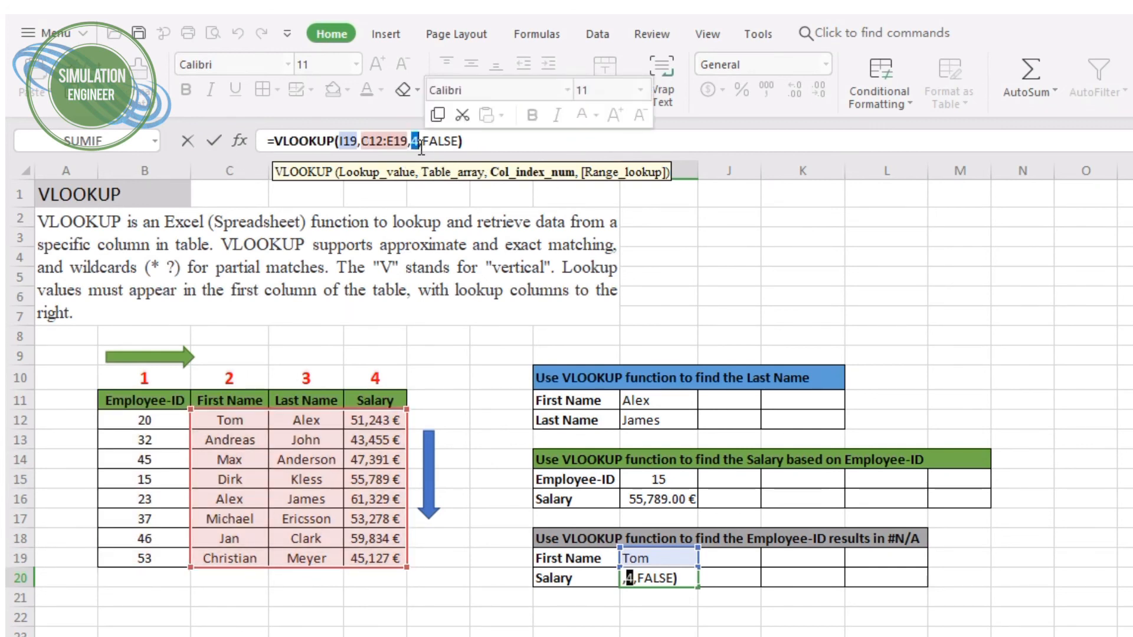
text(3)
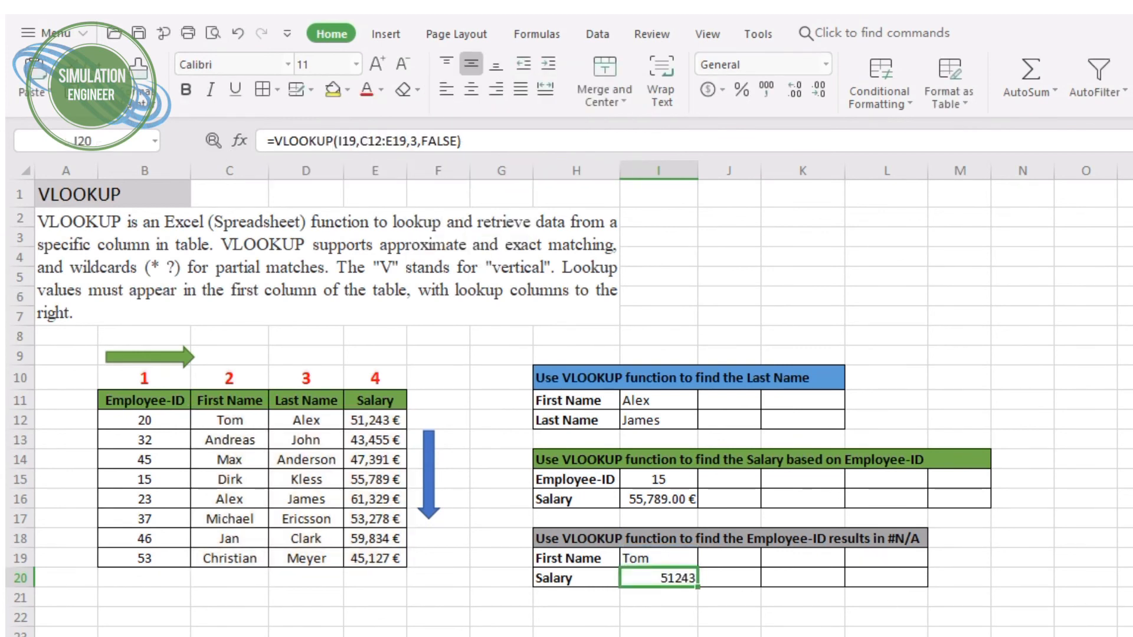
click(658, 498)
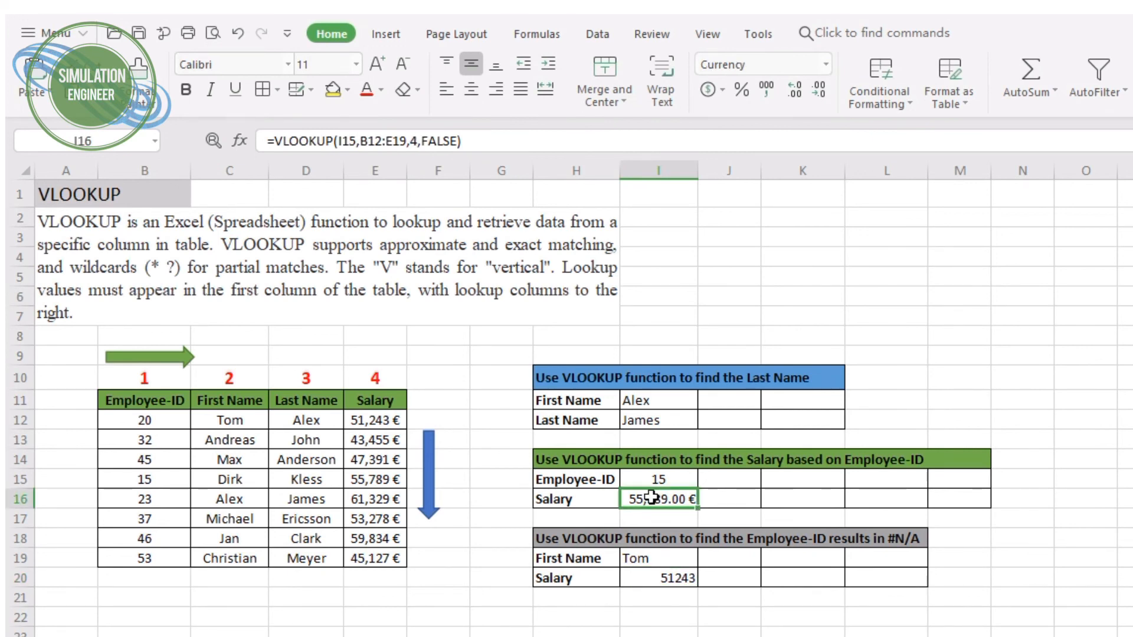
mouse_move(823, 325)
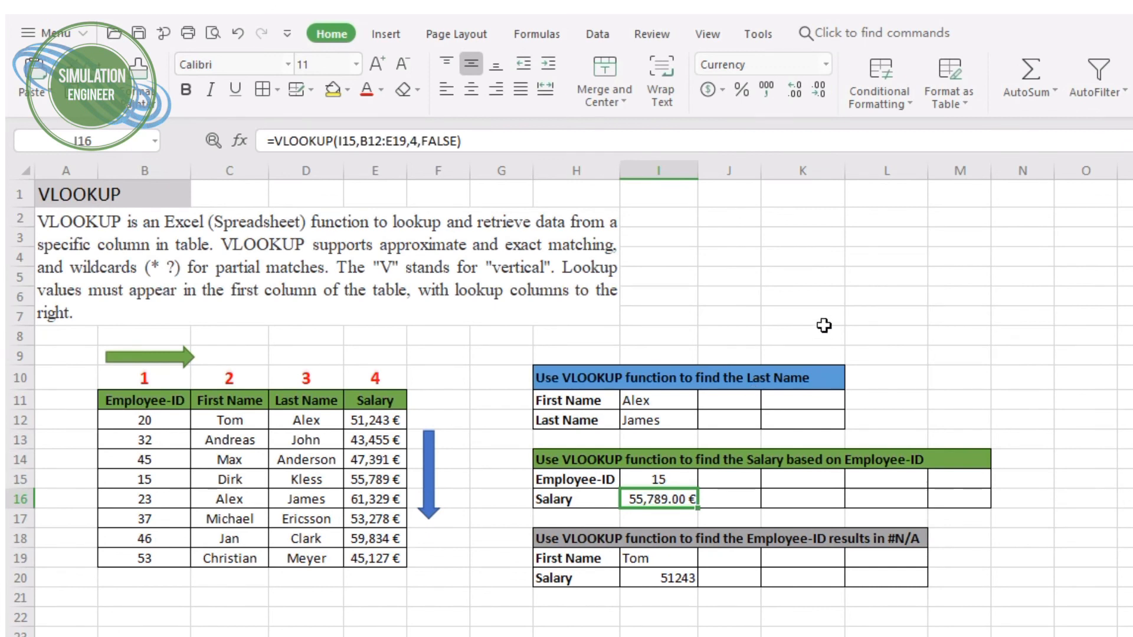
mouse_move(672, 582)
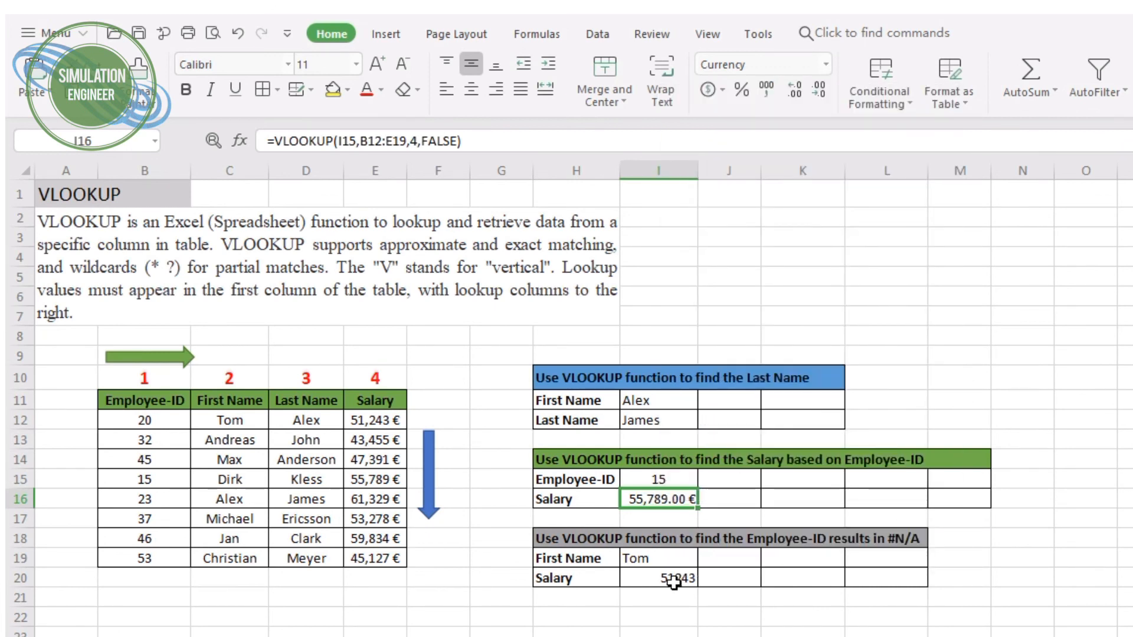